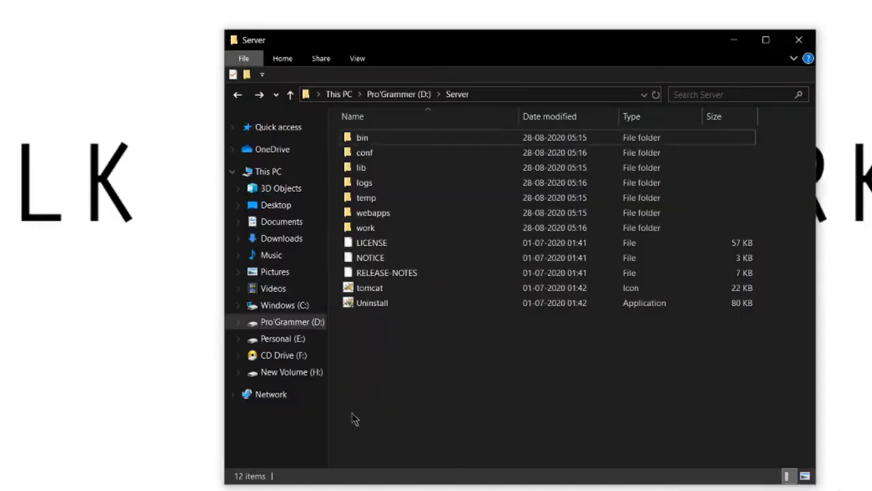
mouse_move(404, 388)
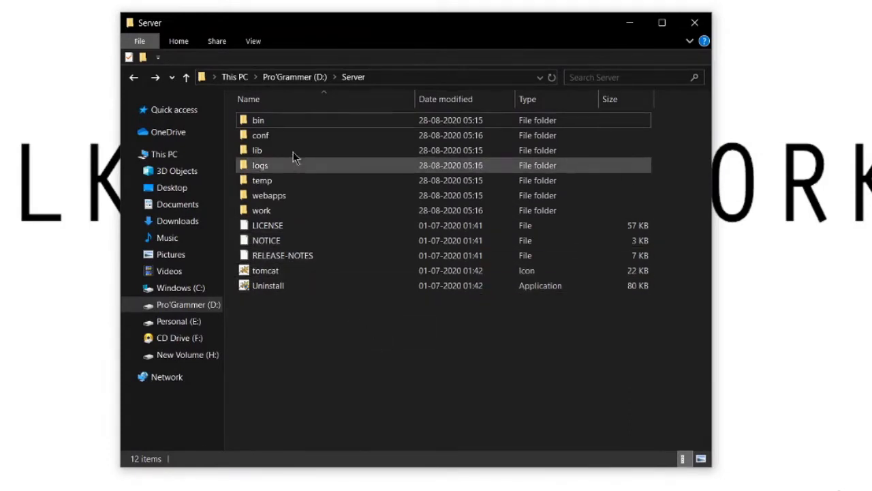
mouse_move(320, 121)
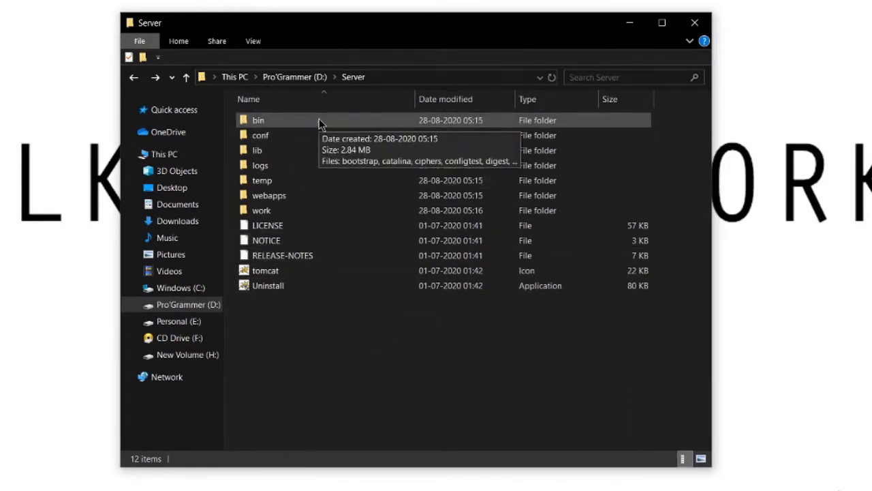
mouse_move(310, 127)
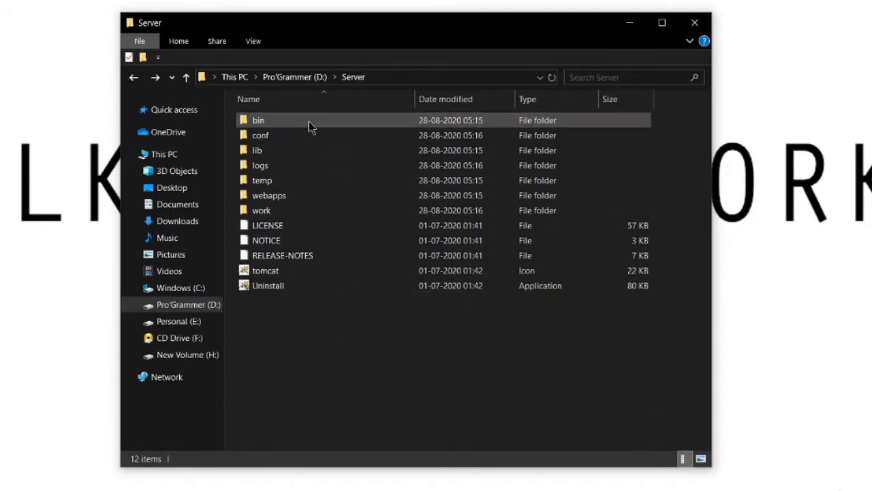
Open the bin folder inside D:\Server.
double_click(258, 119)
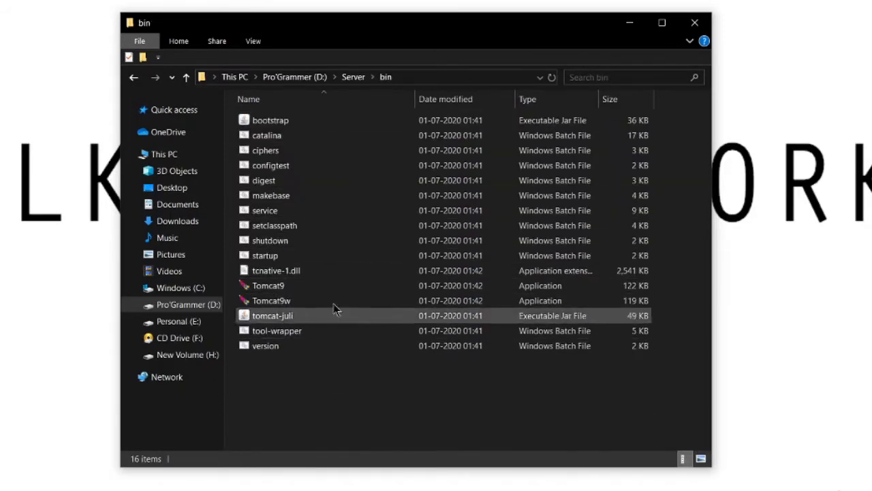
Launch Tomcat9.exe from the bin folder to start the server.
click(267, 285)
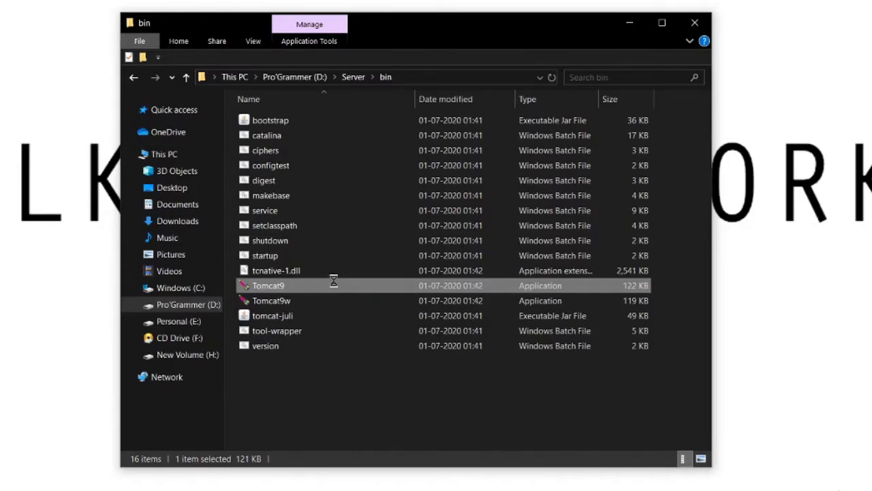
right_click(268, 286)
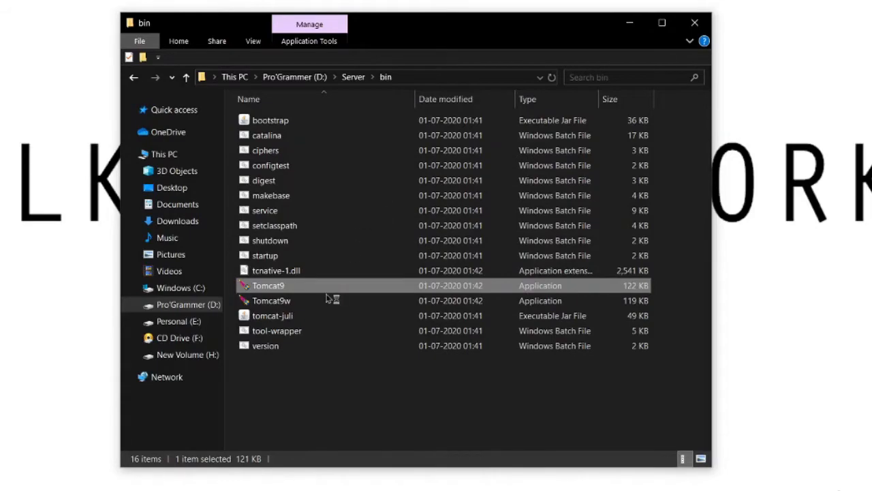
double_click(268, 285)
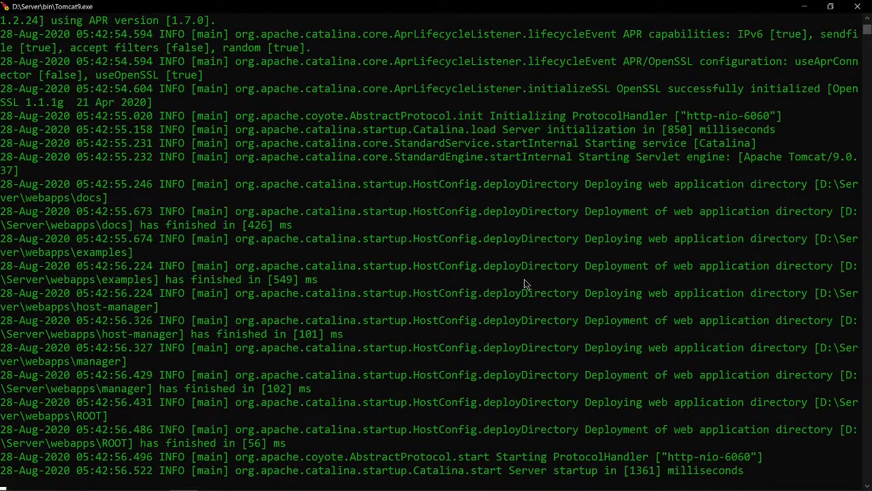
mouse_move(557, 454)
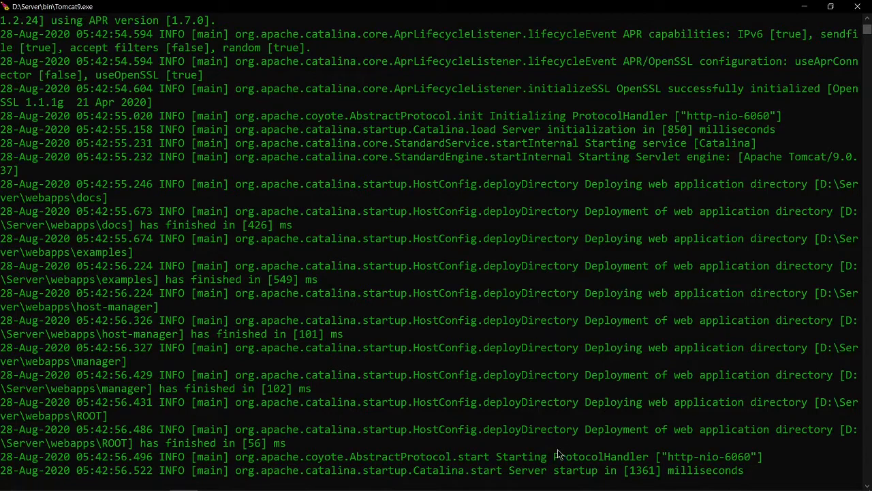
Let the Tomcat9 console finish starting up on port 6060, then return to File Explorer.
drag(507, 470, 664, 470)
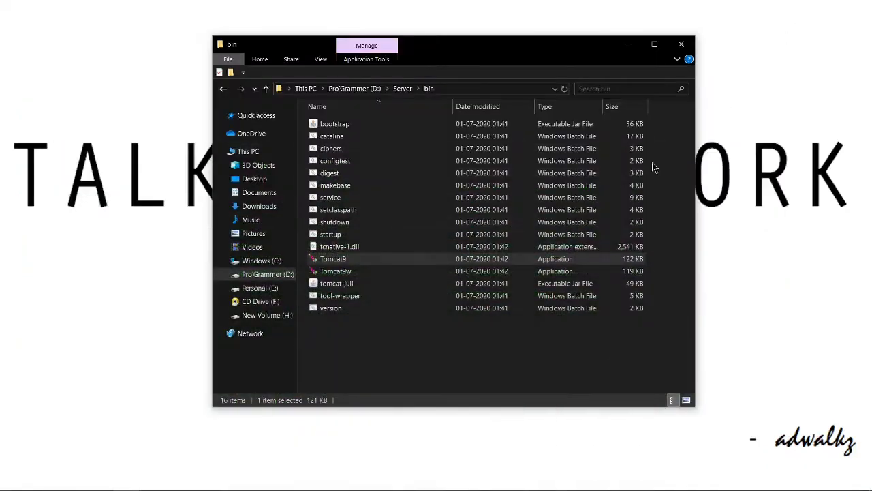
Open server.xml from the Server\conf folder in Sublime Text.
click(265, 89)
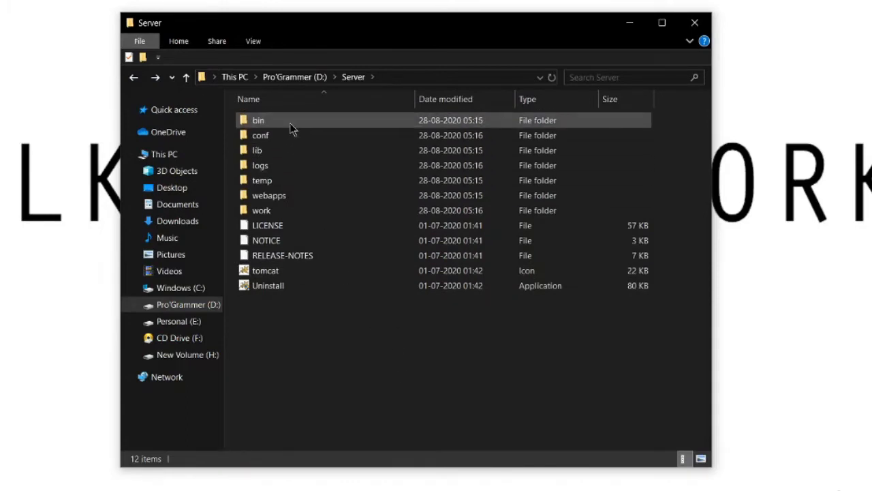
click(261, 134)
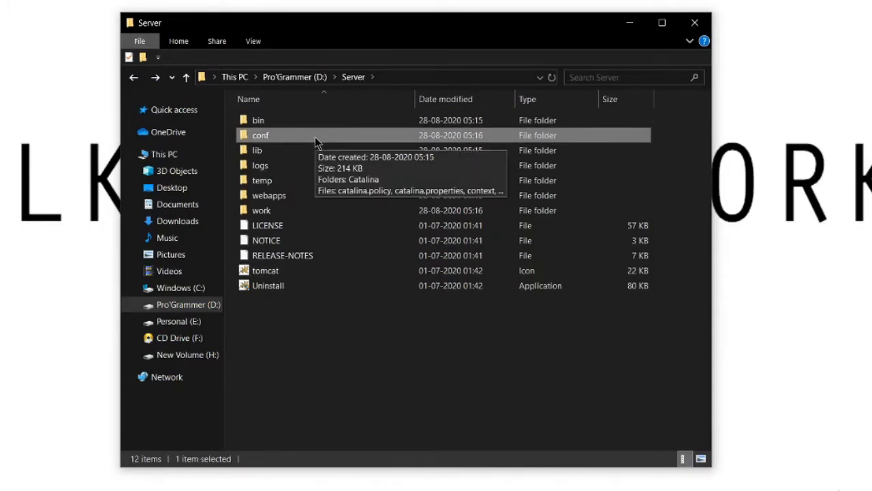
double_click(260, 135)
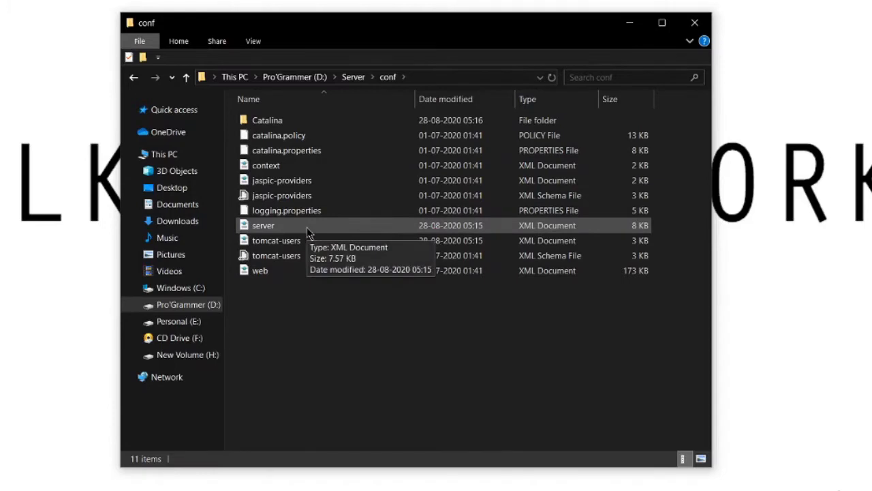
click(263, 225)
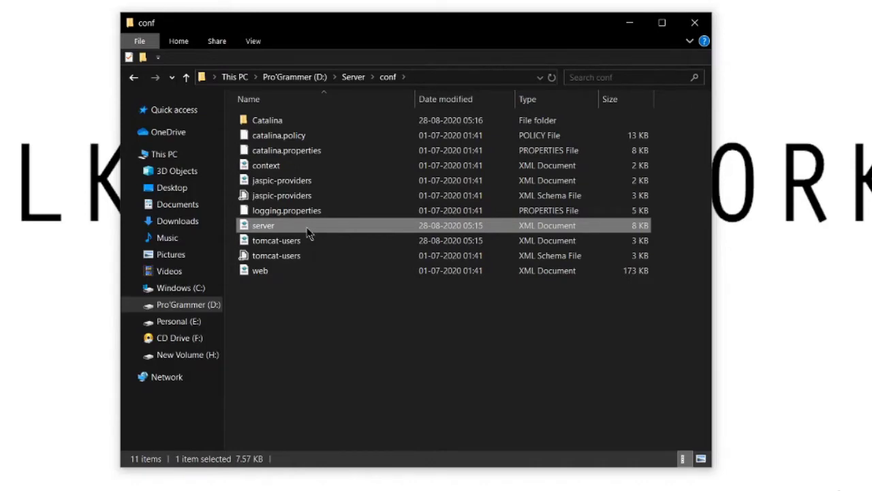
mouse_move(306, 235)
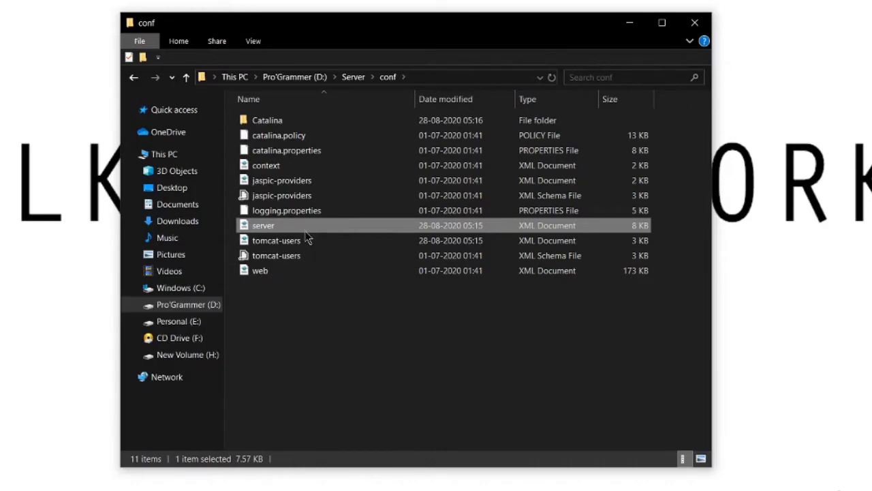
right_click(263, 225)
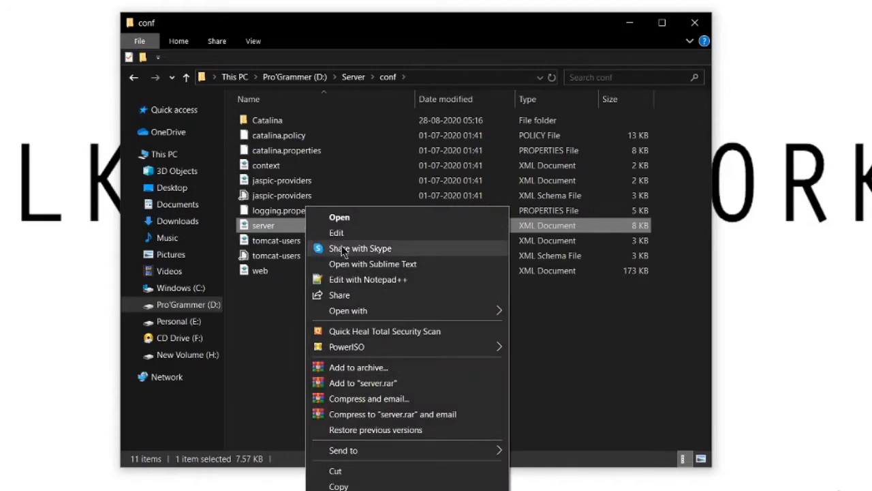
mouse_move(327, 273)
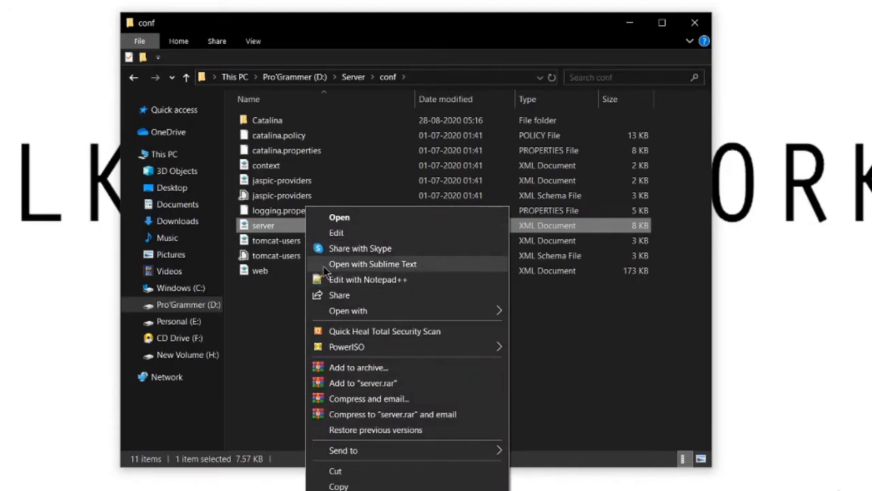
click(372, 263)
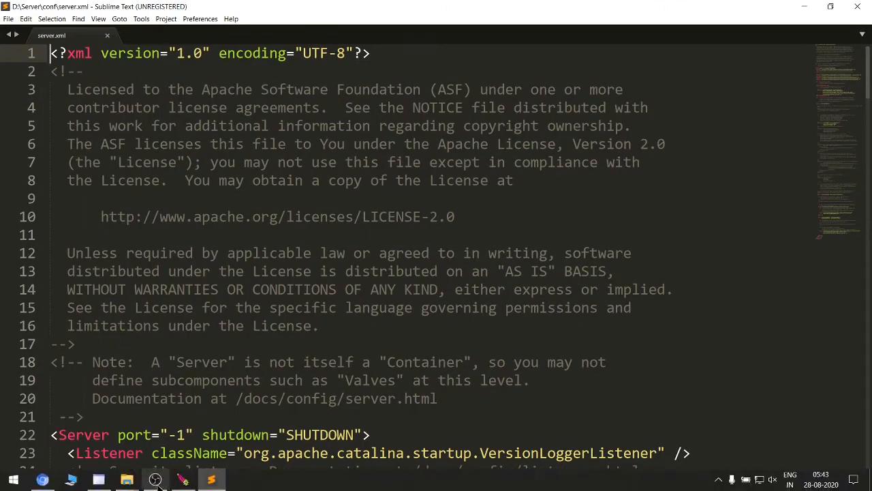
Scroll server.xml to the line 69 Connector and select its 6060 port value.
click(98, 479)
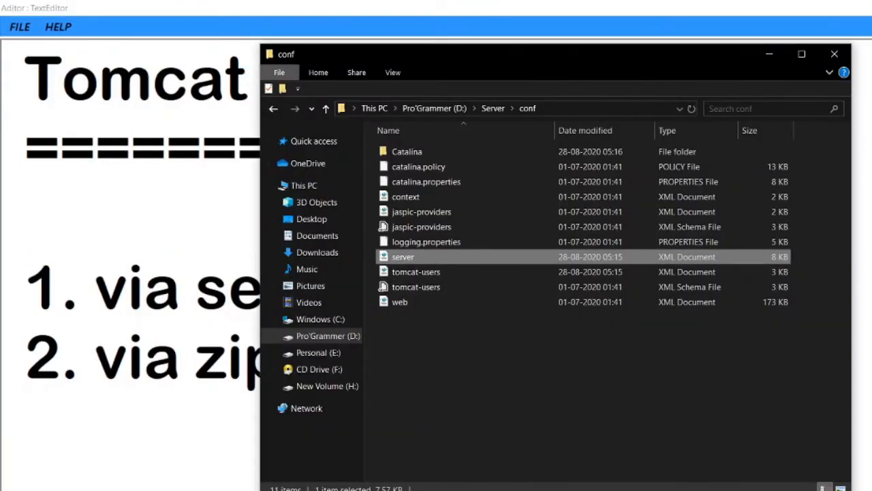
double_click(403, 256)
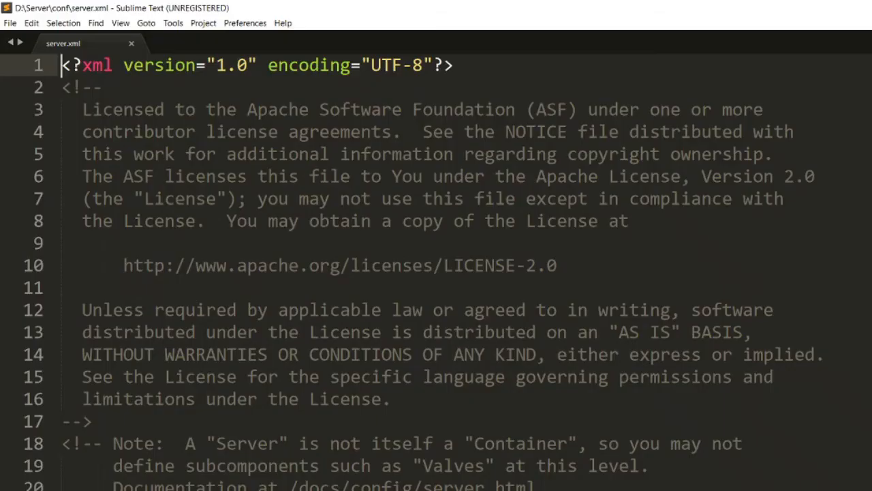
mouse_move(315, 332)
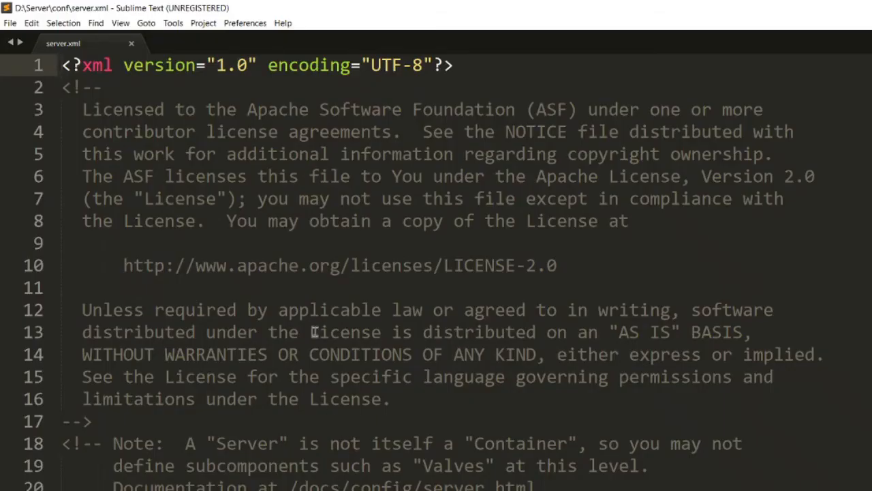
scroll(down, 3)
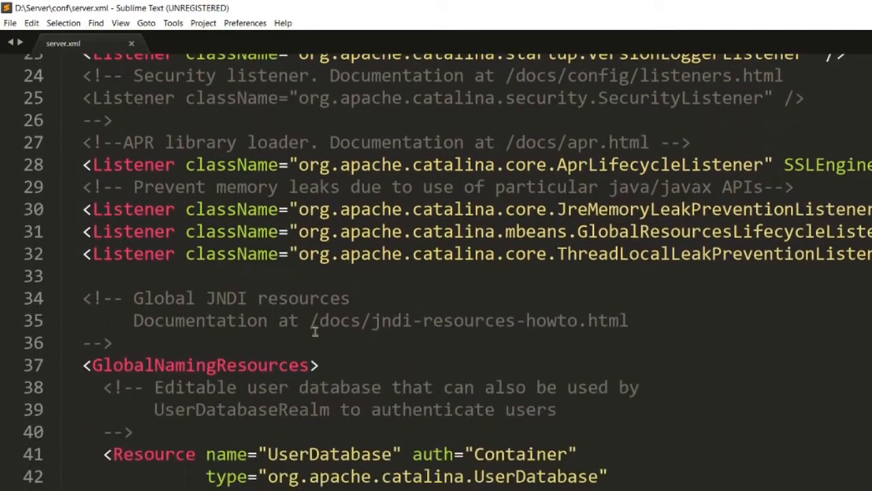
scroll(down, 3)
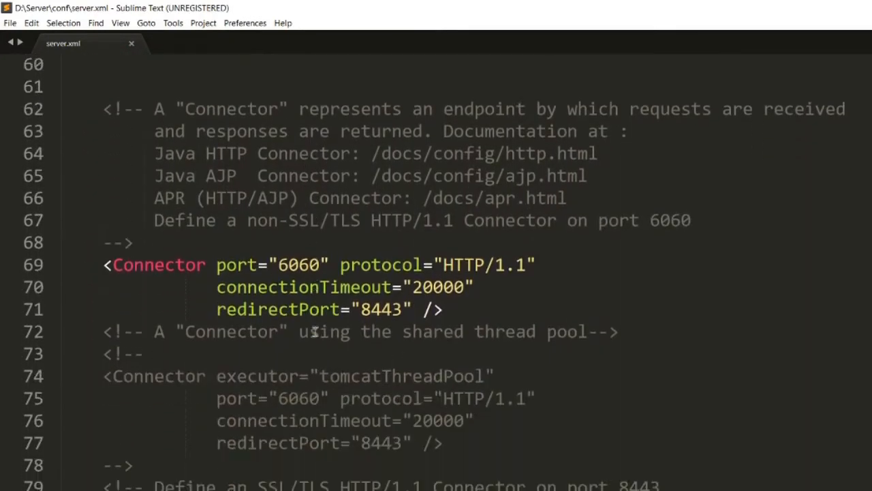
scroll(down, 3)
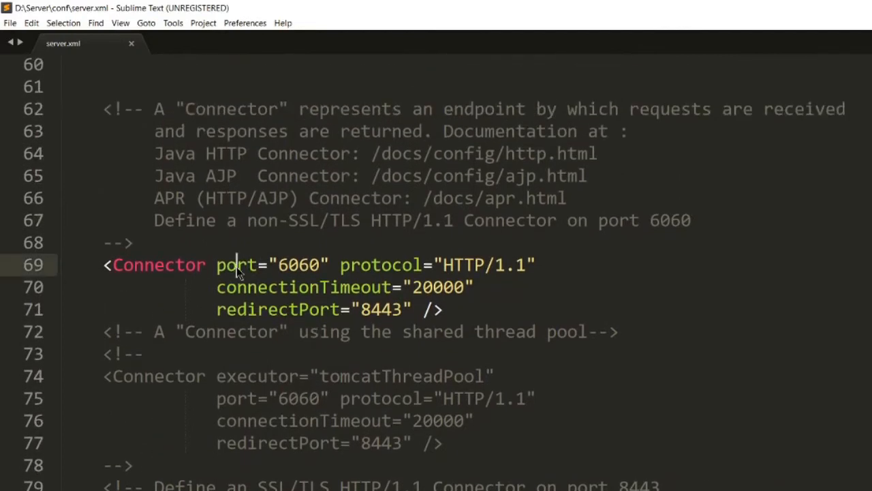
double_click(159, 265)
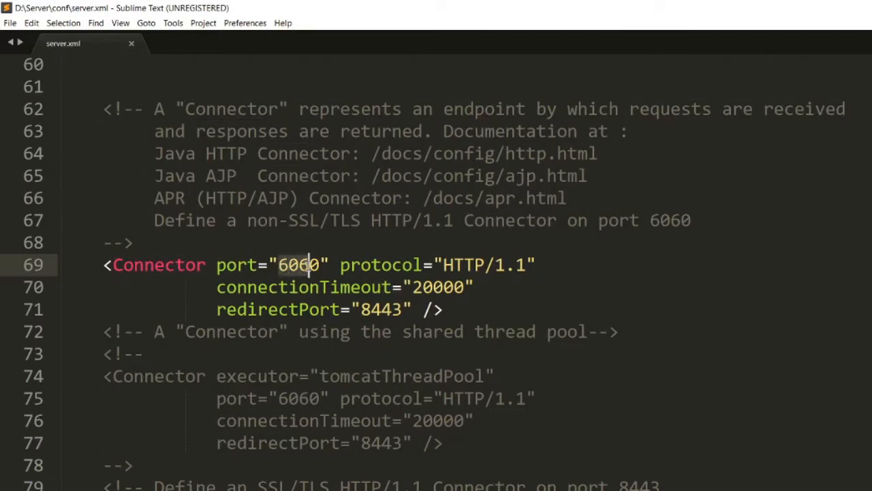
double_click(297, 265)
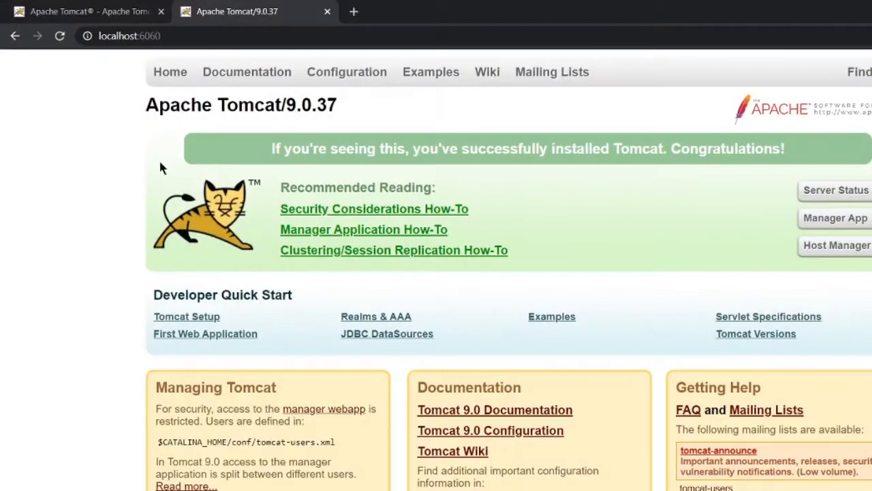
mouse_move(196, 261)
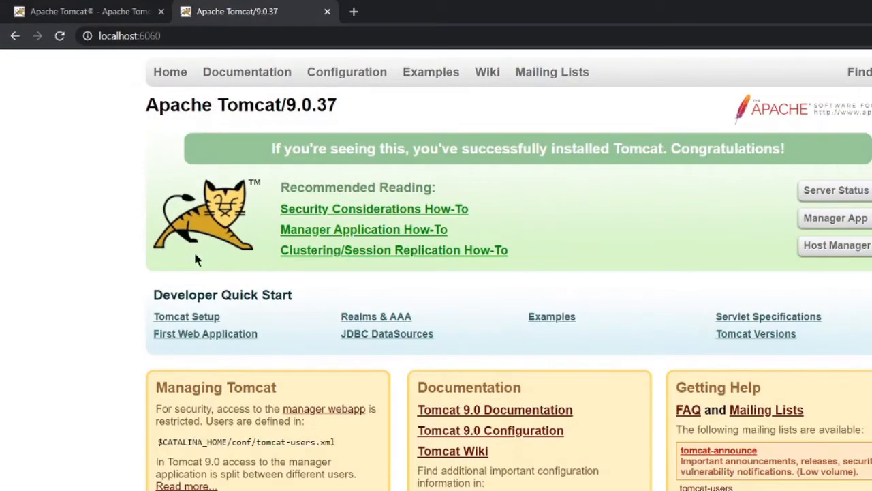
View the Tomcat 9.0.37 page at localhost:6060 and highlight its congratulations message.
click(130, 35)
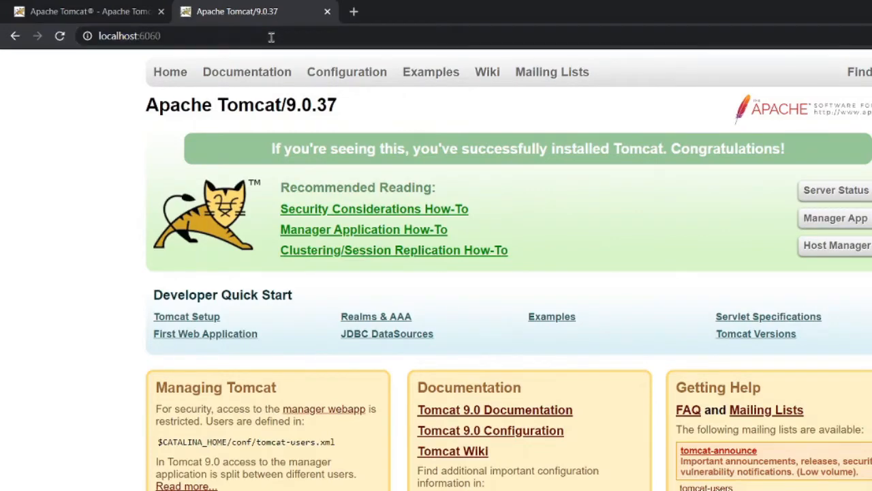
mouse_move(258, 147)
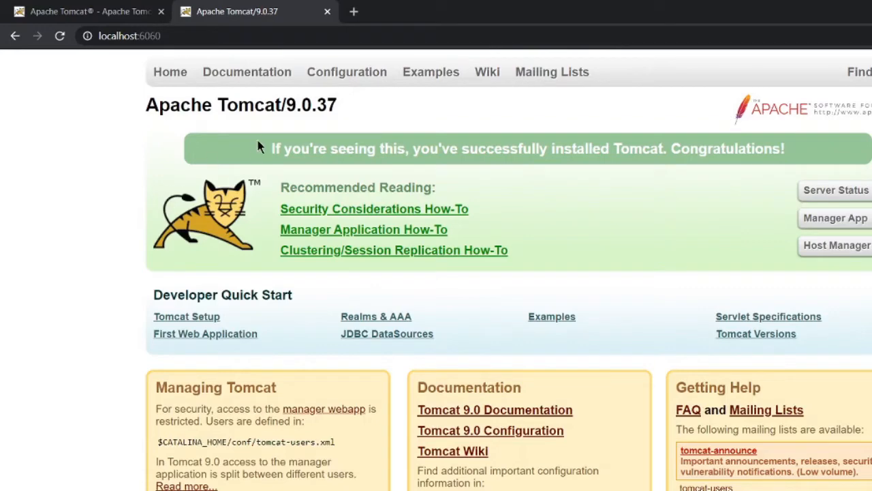
drag(270, 149, 784, 149)
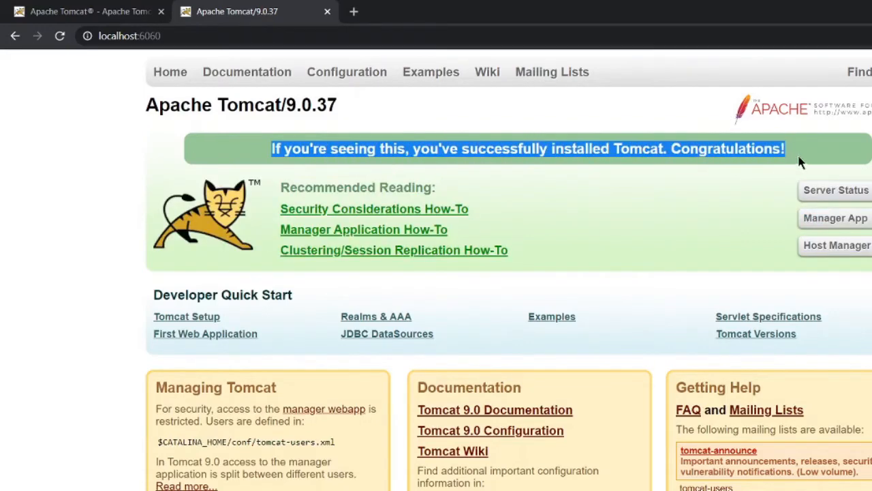
mouse_move(773, 166)
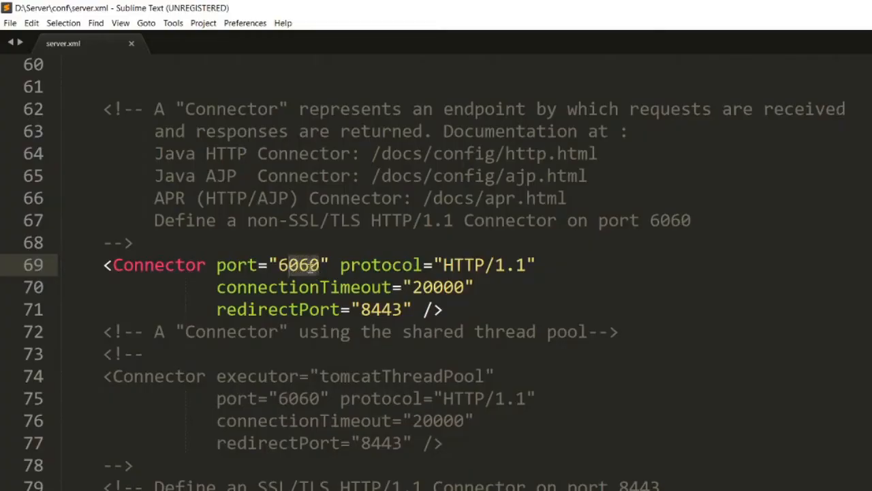
Change the line 69 Connector port from 6060 to 5050 and save server.xml.
click(283, 265)
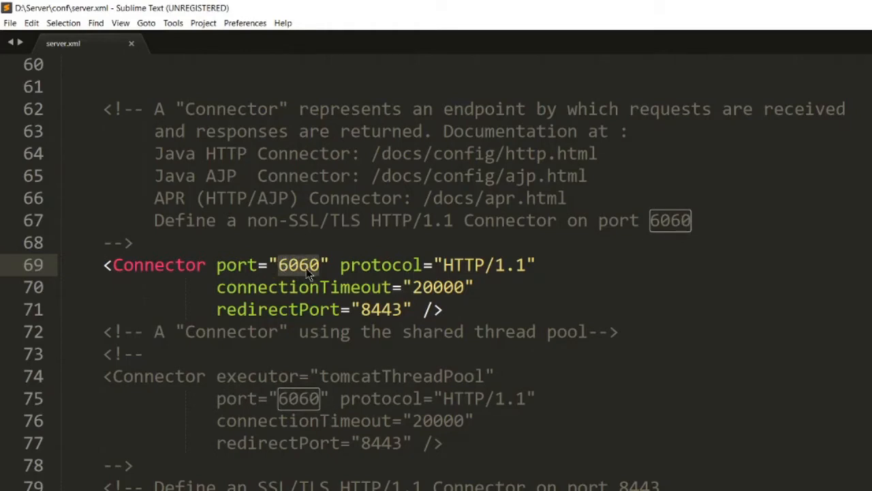
click(307, 265)
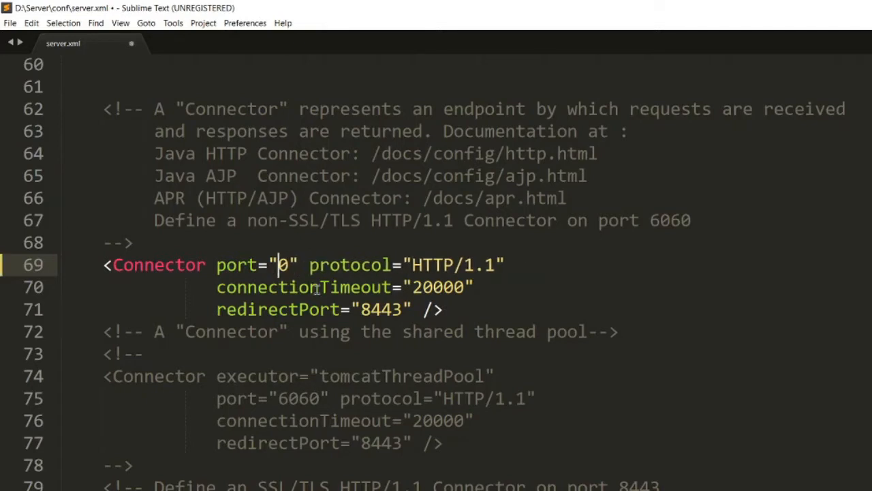
text(808)
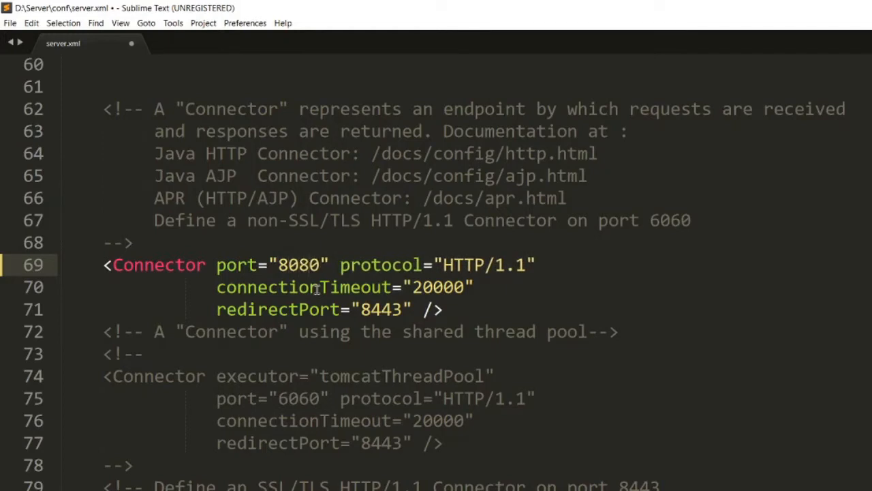
click(310, 264)
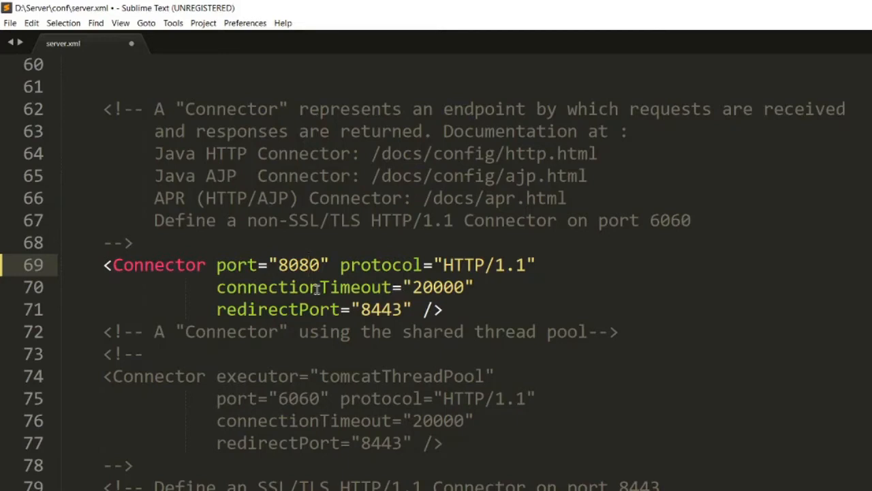
key(Backspace)
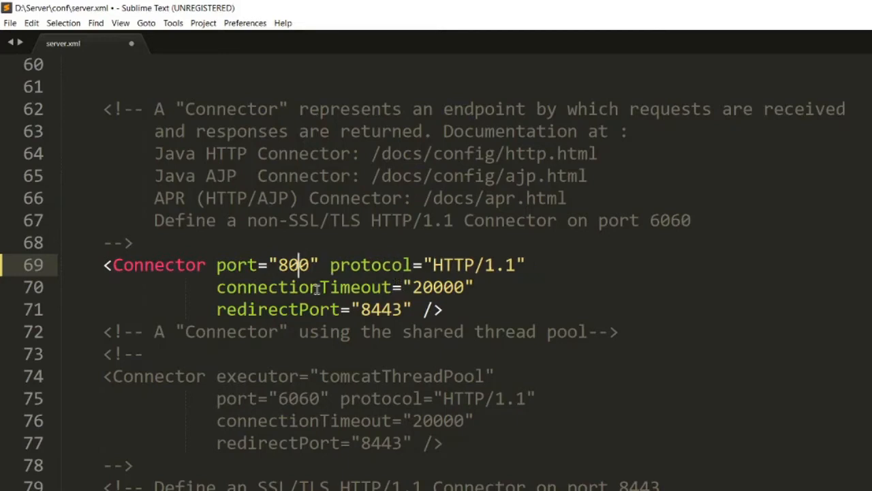
text(5)
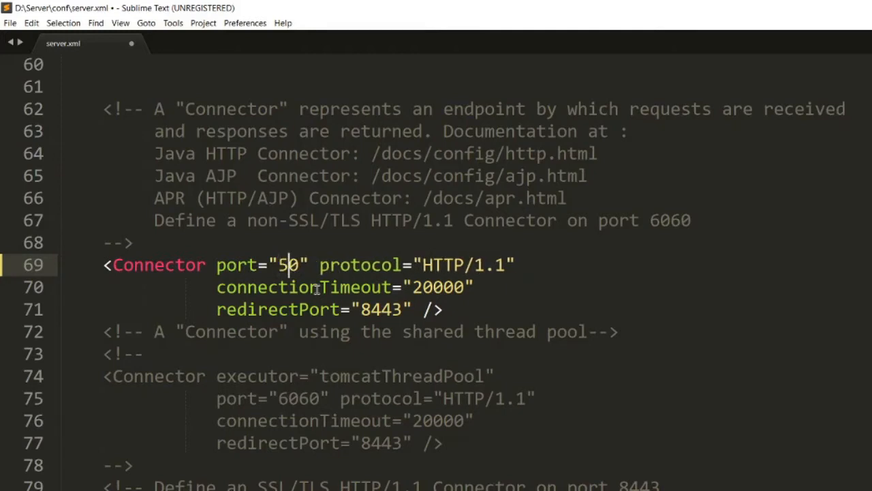
text(50)
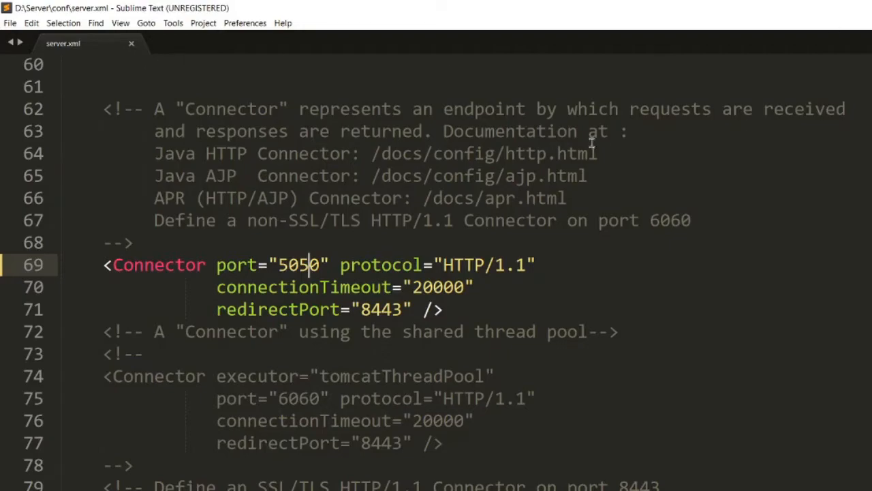
key(alt+tab)
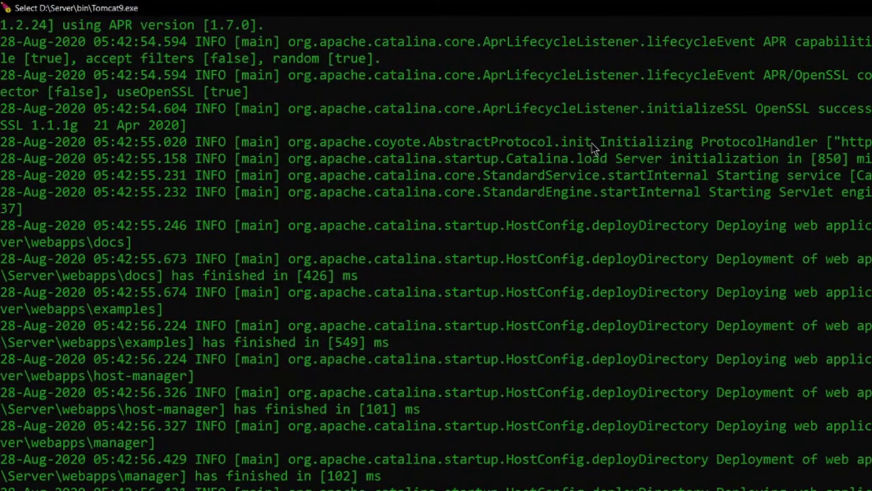
mouse_move(625, 341)
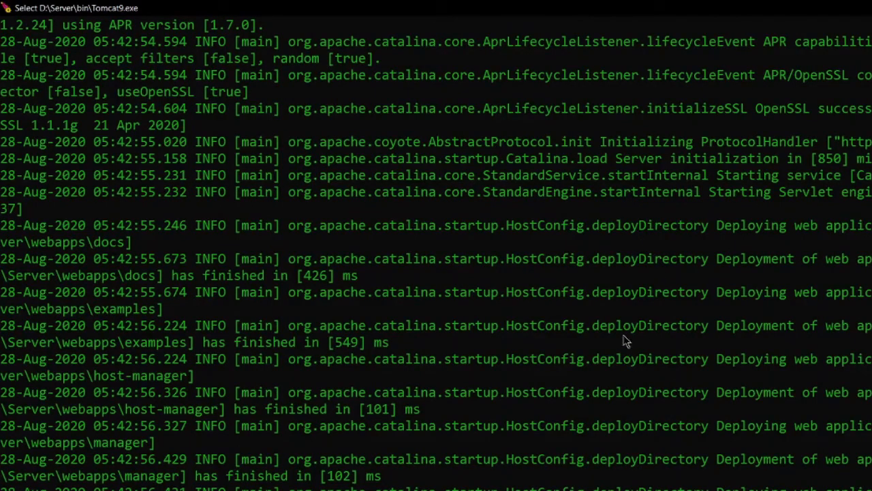
mouse_move(620, 351)
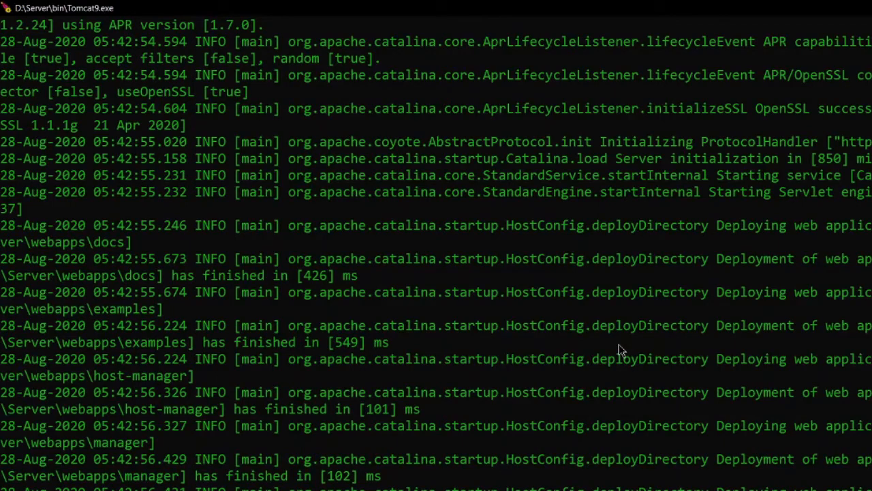
Relaunch Tomcat9 from the bin folder so the web apps redeploy.
scroll(down, 3)
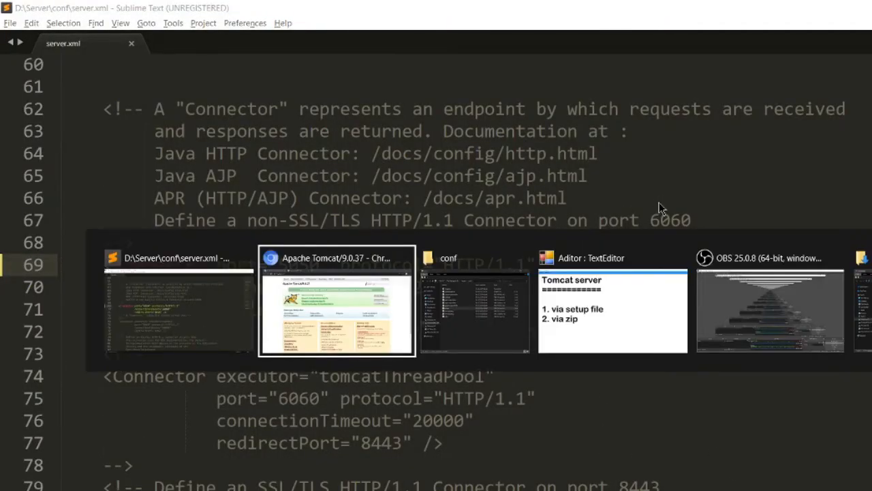
click(474, 299)
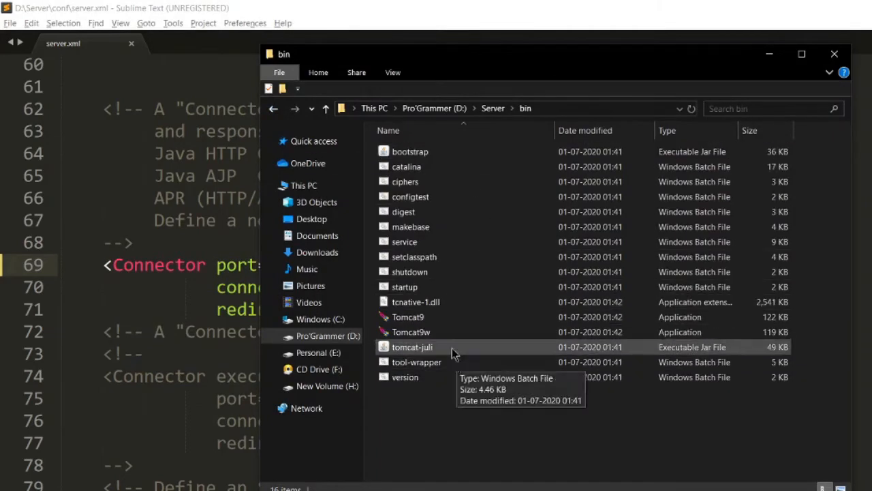
click(408, 316)
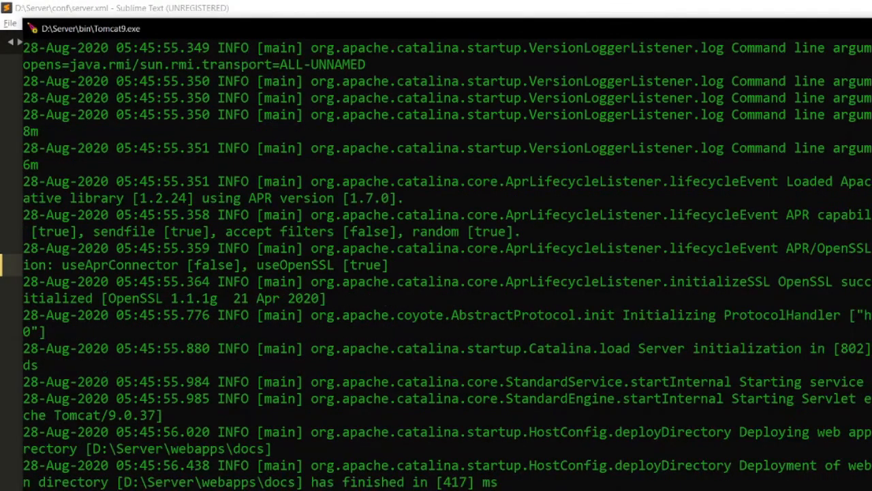
scroll(down, 3)
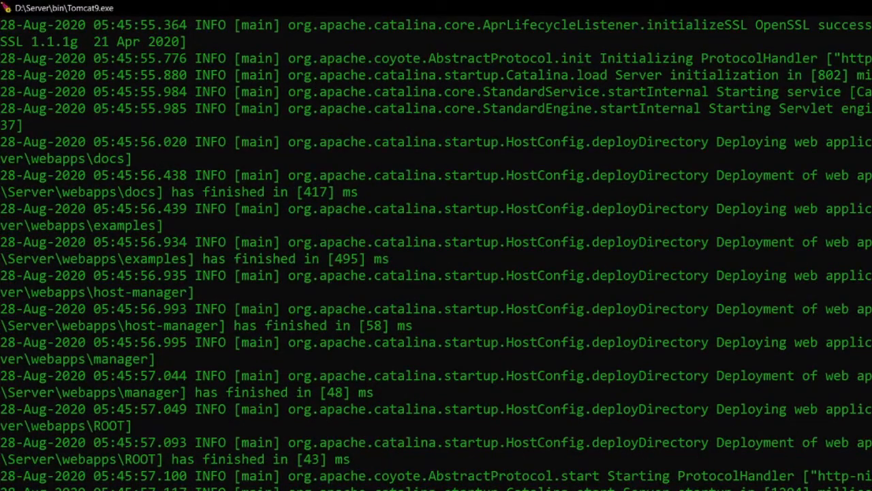
key(alt+tab)
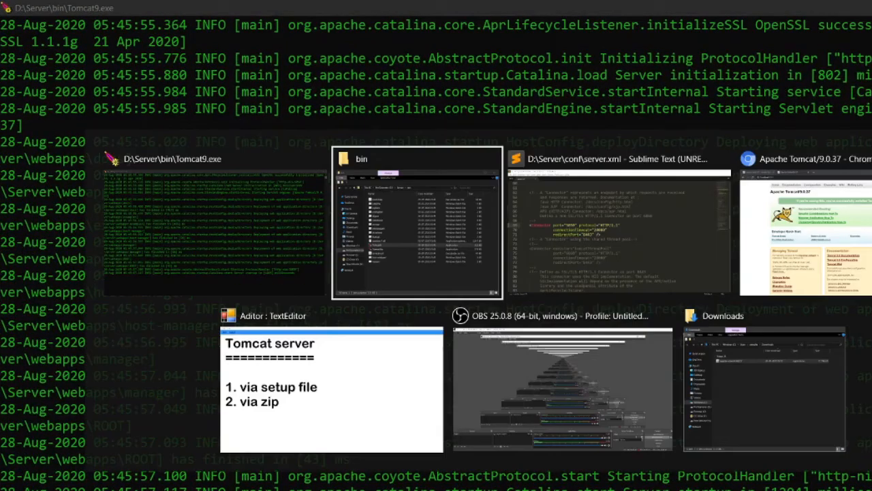
Load localhost:5050 in Chrome and highlight the full Tomcat congratulations message.
click(804, 159)
text(localhost:)
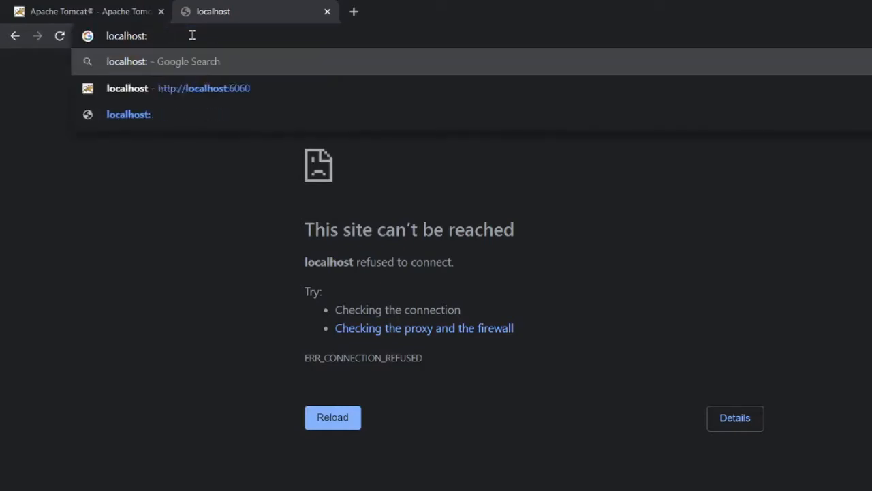
text(5050)
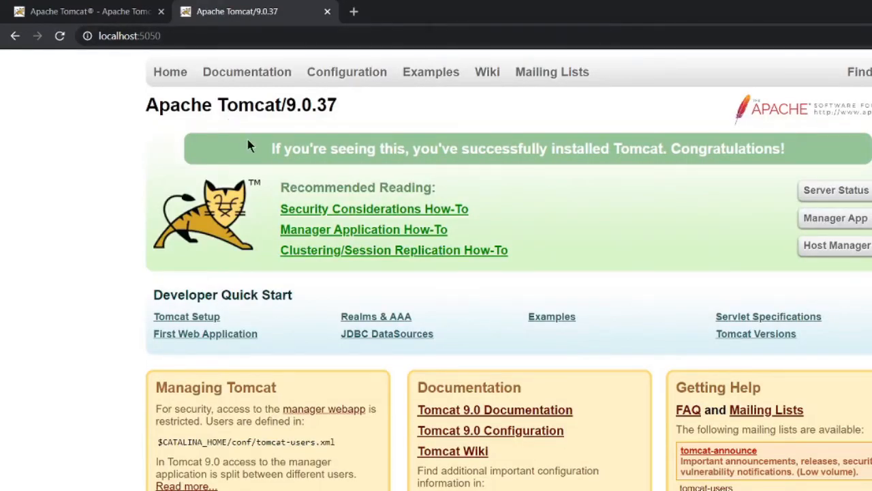
drag(271, 148, 521, 149)
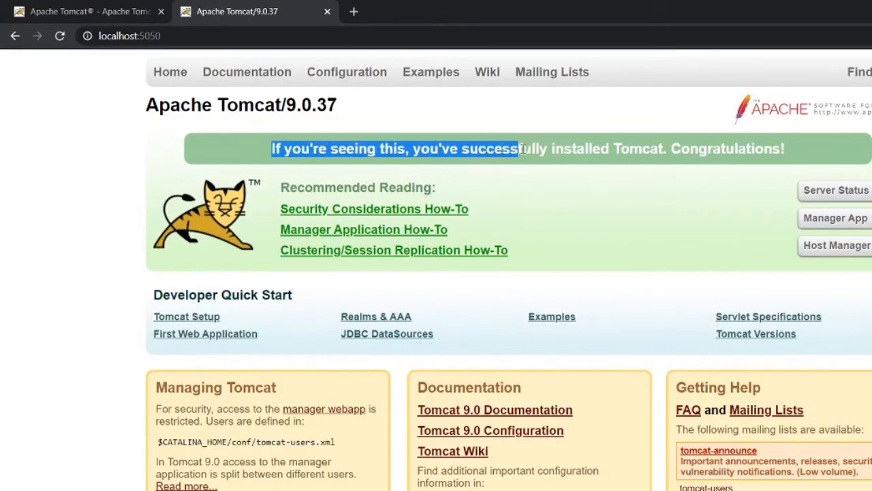
drag(518, 148, 719, 148)
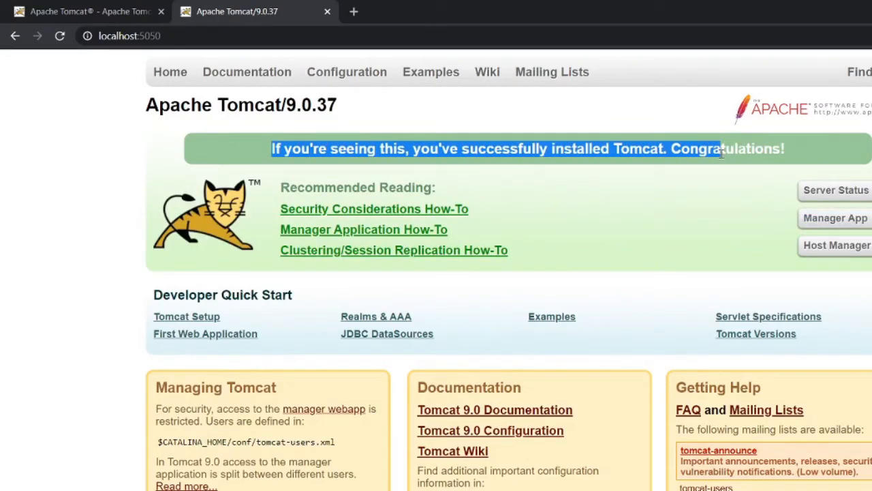
key(Alt+Tab)
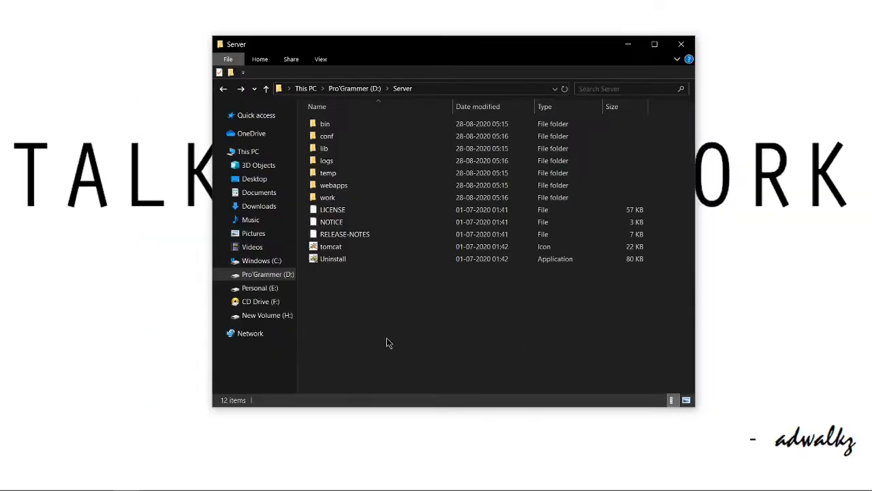
mouse_move(331, 246)
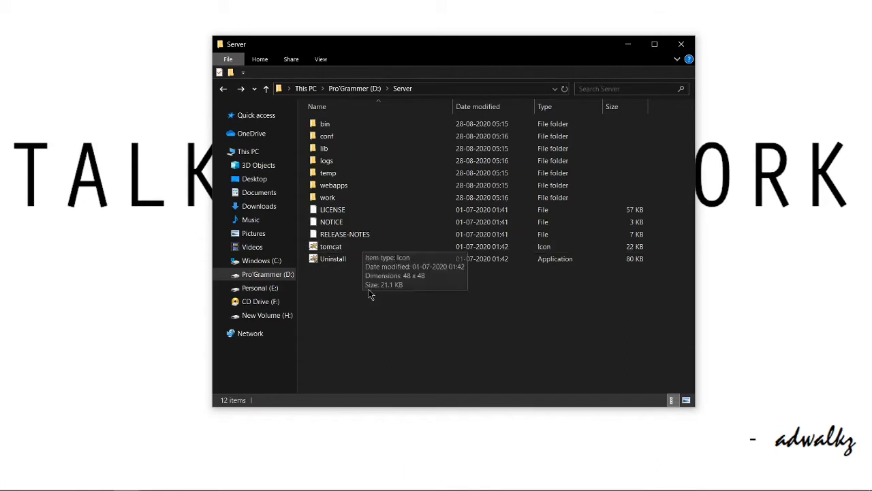
Dismiss the Start menu, reopen D:\Server\bin, then select and deselect Tomcat9.
click(13, 479)
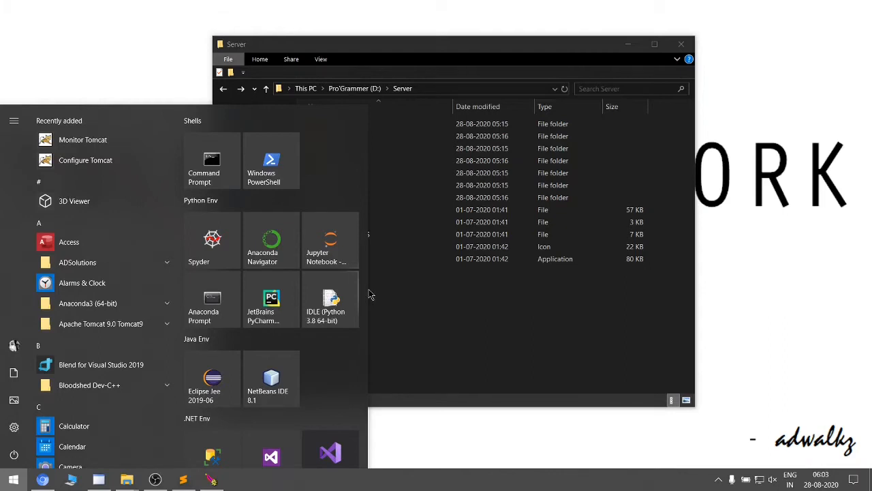
click(446, 323)
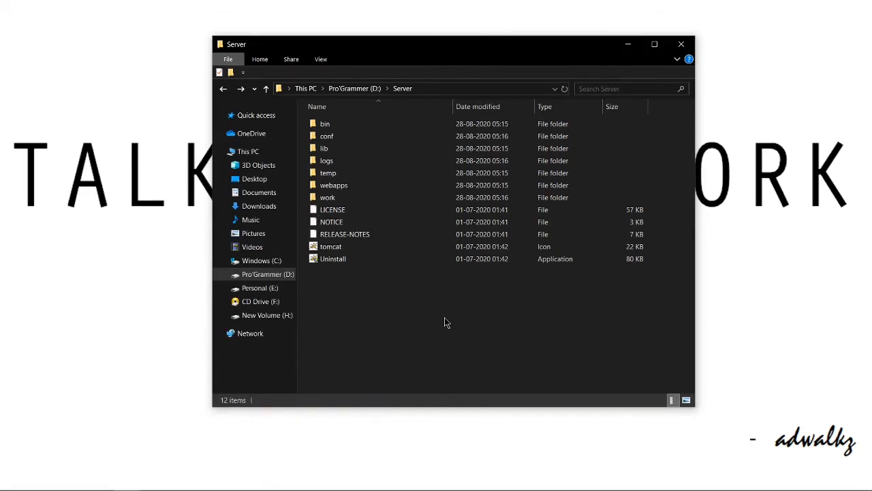
mouse_move(362, 121)
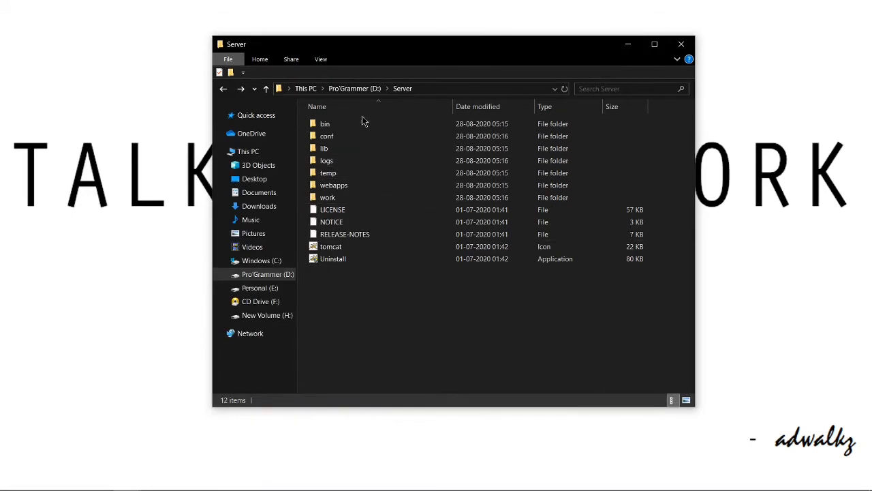
double_click(325, 123)
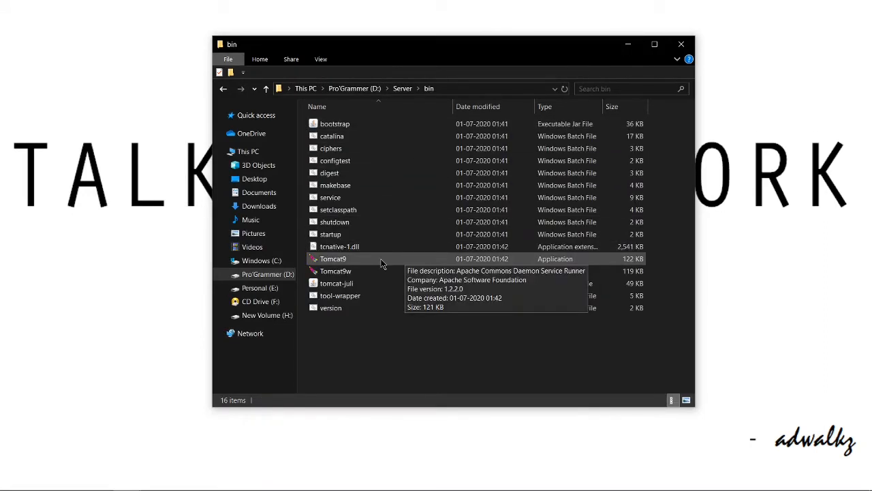
click(334, 258)
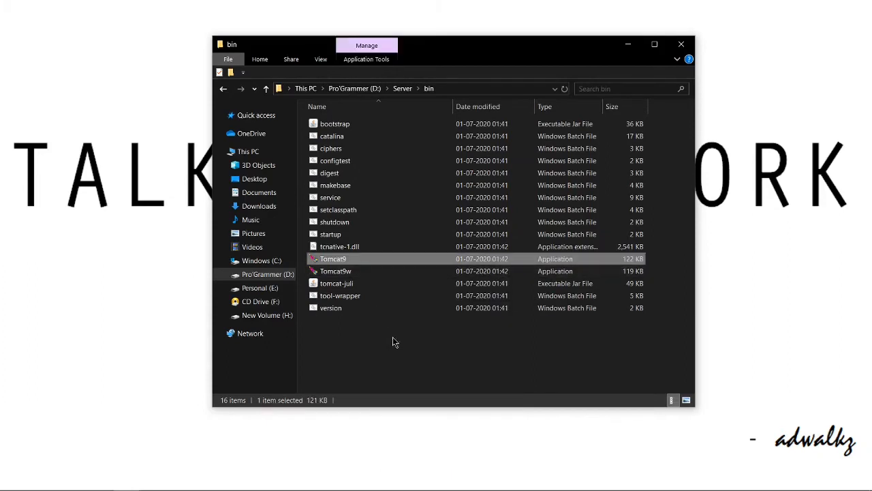
mouse_move(398, 346)
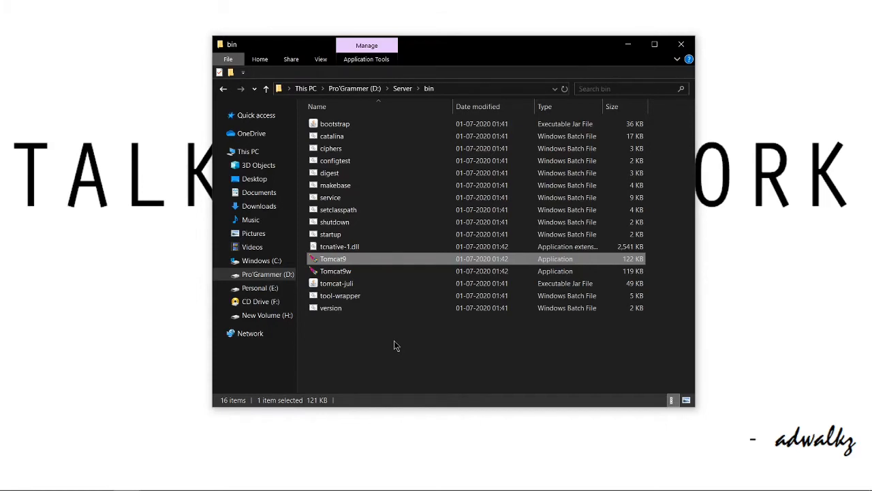
click(398, 346)
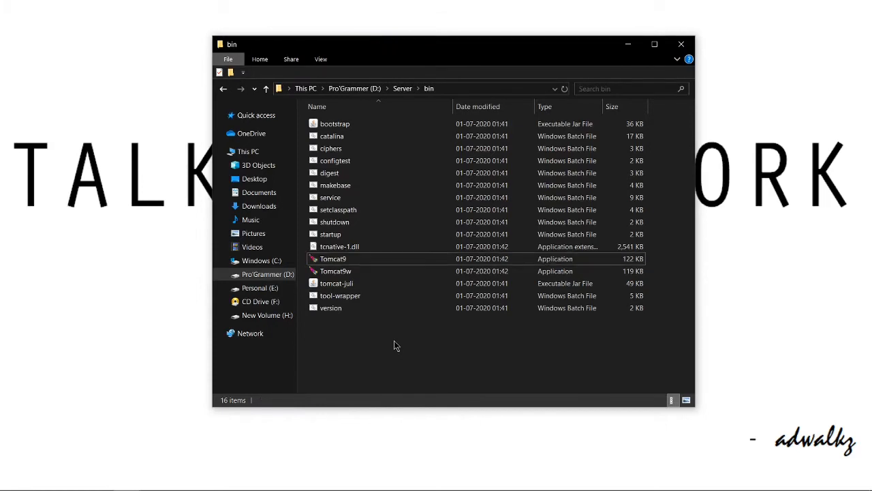
mouse_move(449, 345)
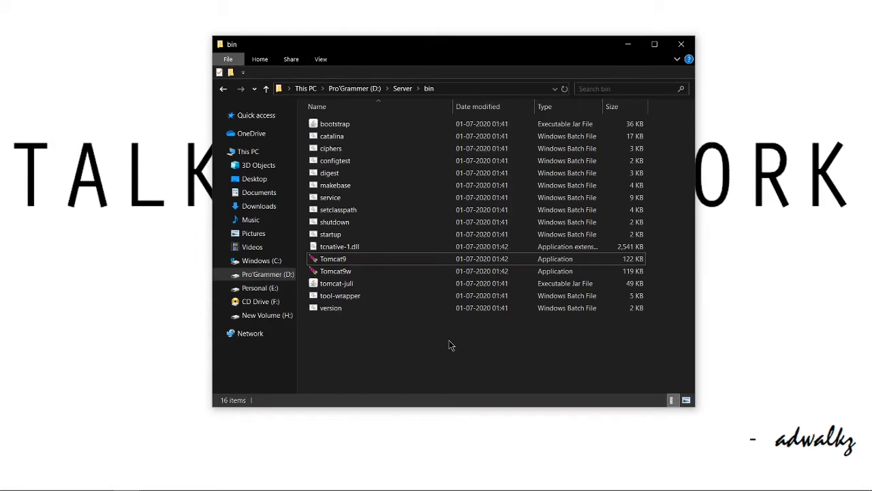
Launch the Services app by searching 'serv' from the Start menu.
click(13, 479)
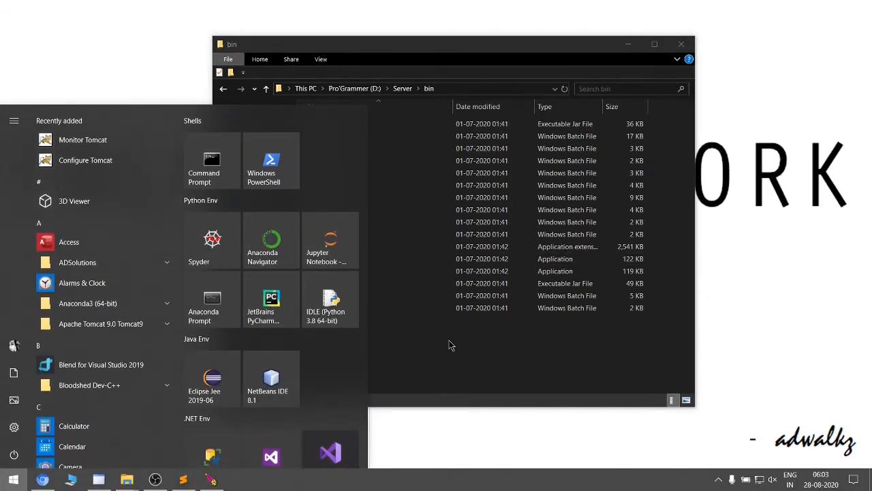
text(serv)
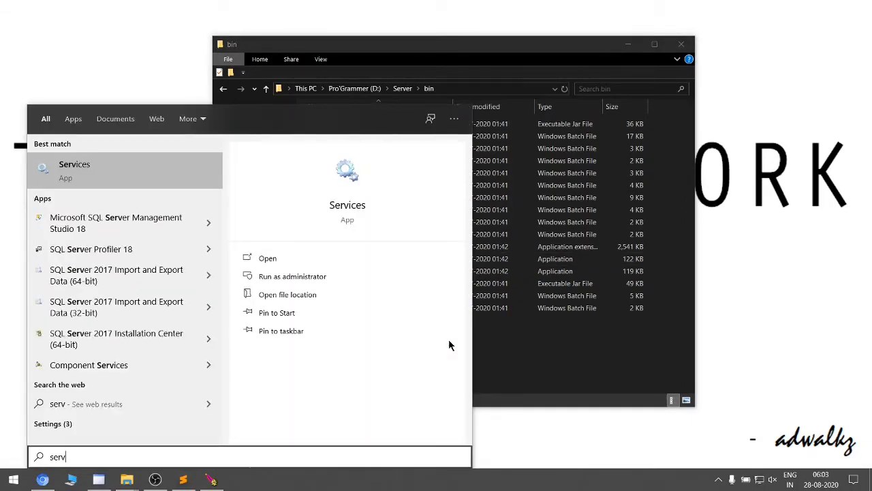
click(449, 344)
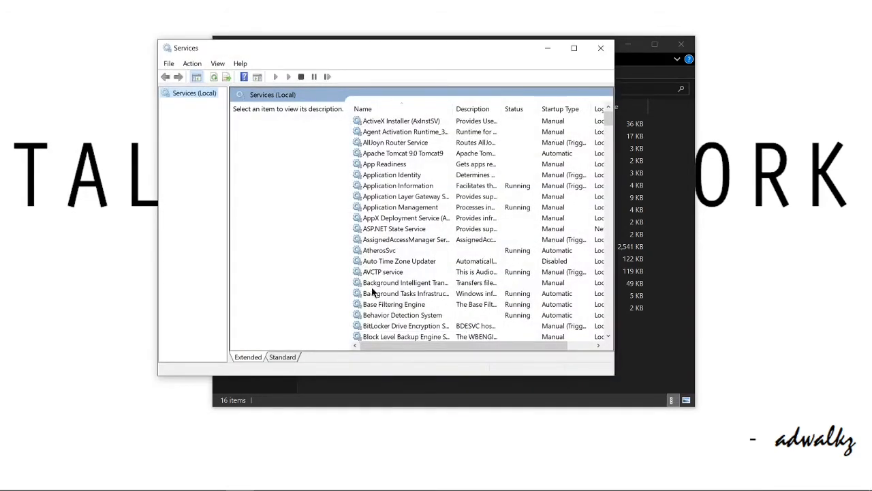
mouse_move(334, 212)
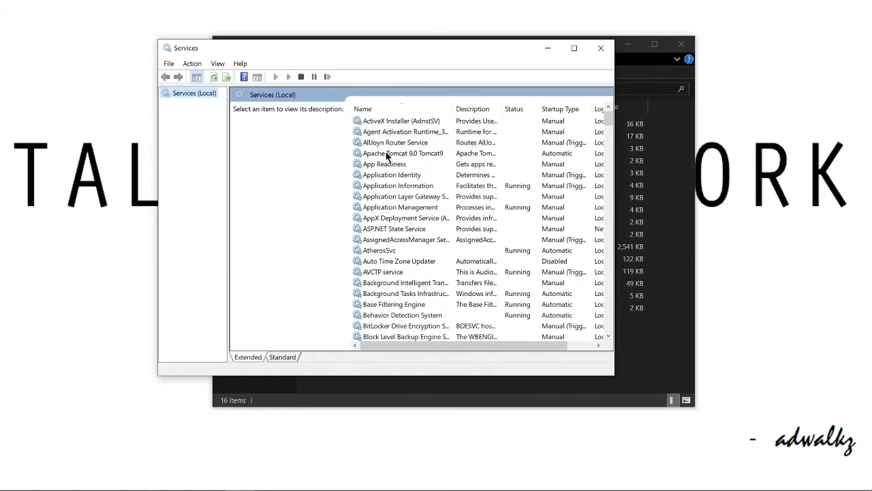
Change the Apache Tomcat 9.0 Tomcat9 service's startup type to Manual in its Properties.
click(402, 152)
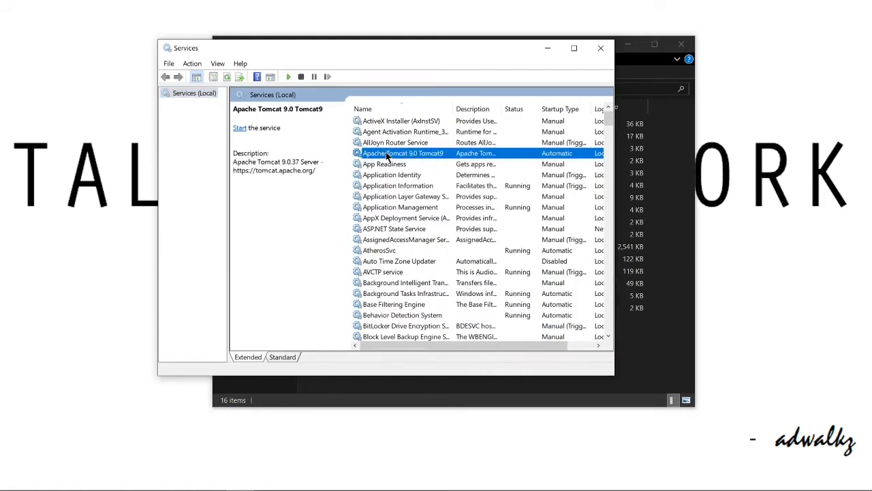
mouse_move(438, 165)
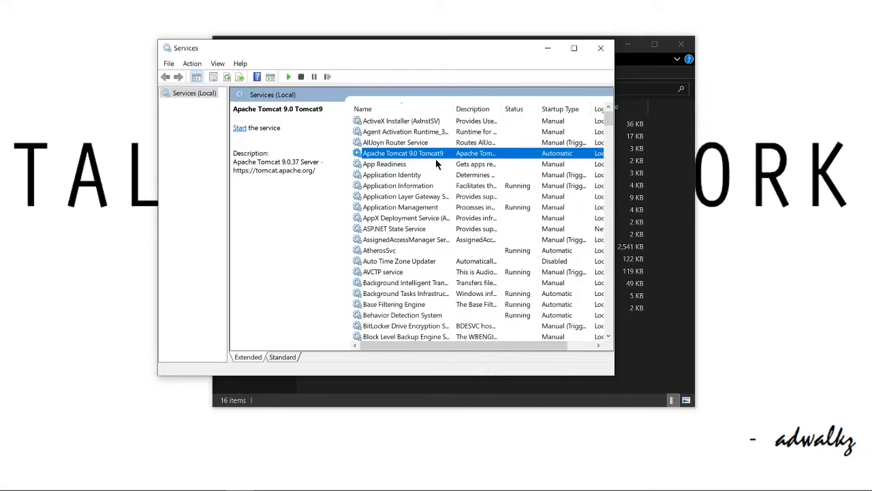
right_click(402, 153)
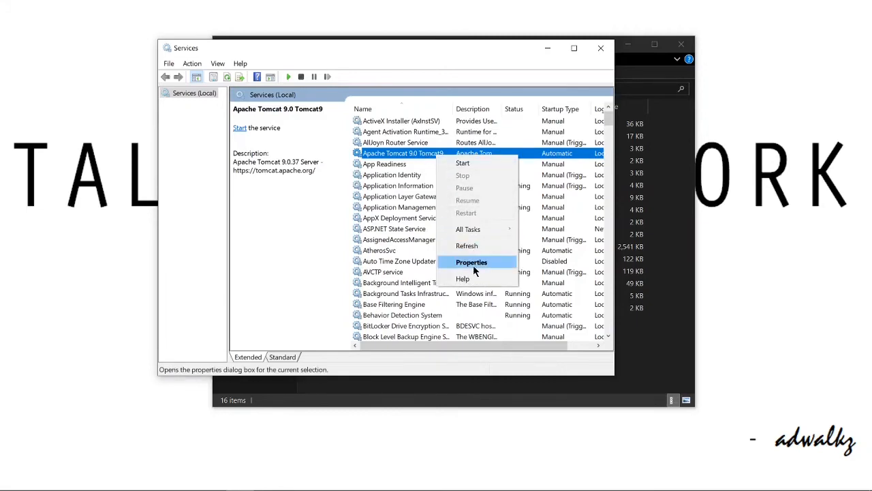
click(471, 262)
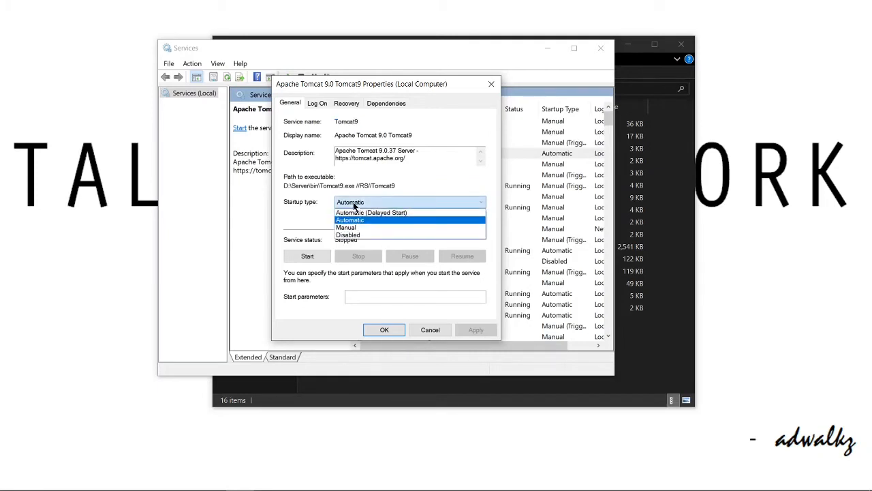
click(346, 227)
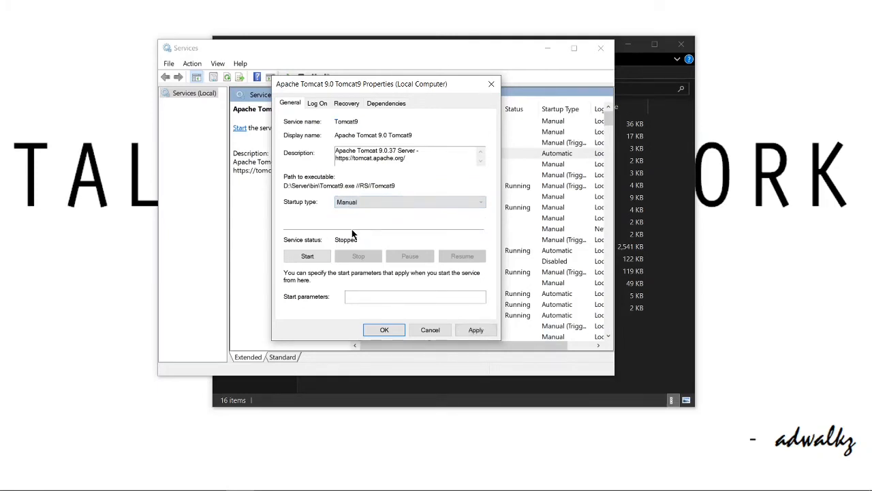
click(430, 329)
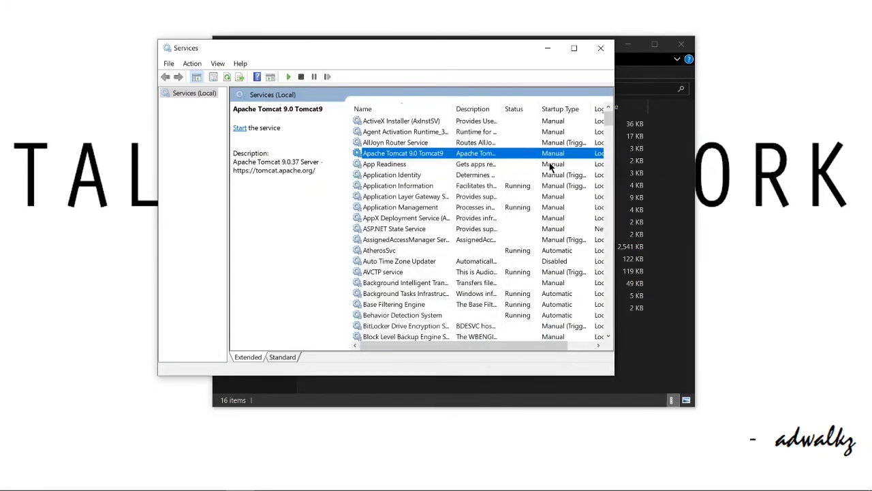
mouse_move(527, 161)
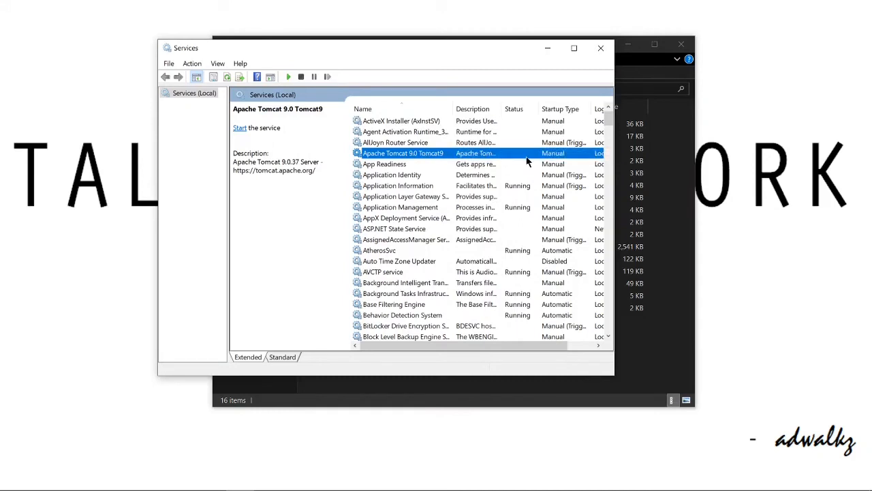
mouse_move(558, 152)
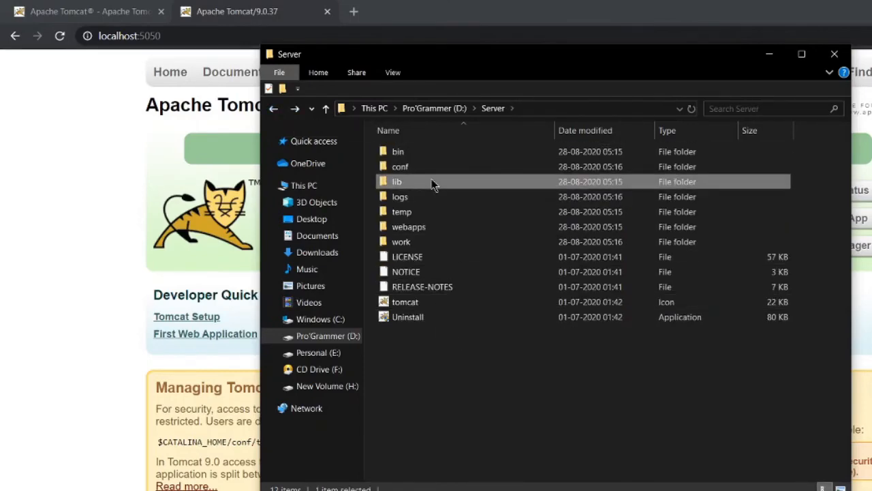
Browse the lib folder, return to Server, then open logs to view catalina, localhost and tomcat9 logs.
double_click(396, 181)
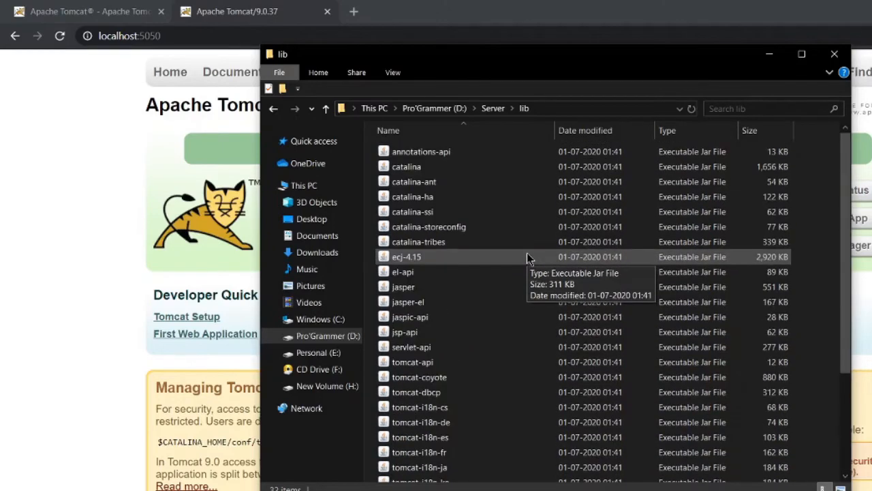
click(273, 107)
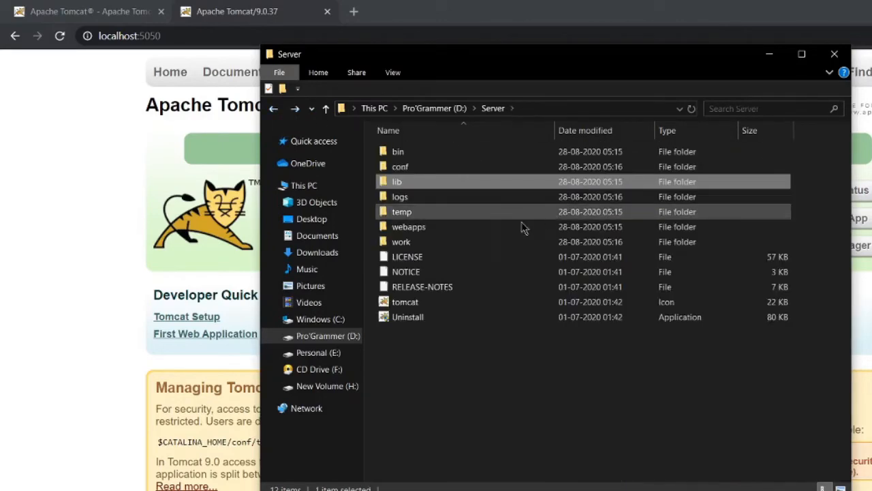
double_click(399, 196)
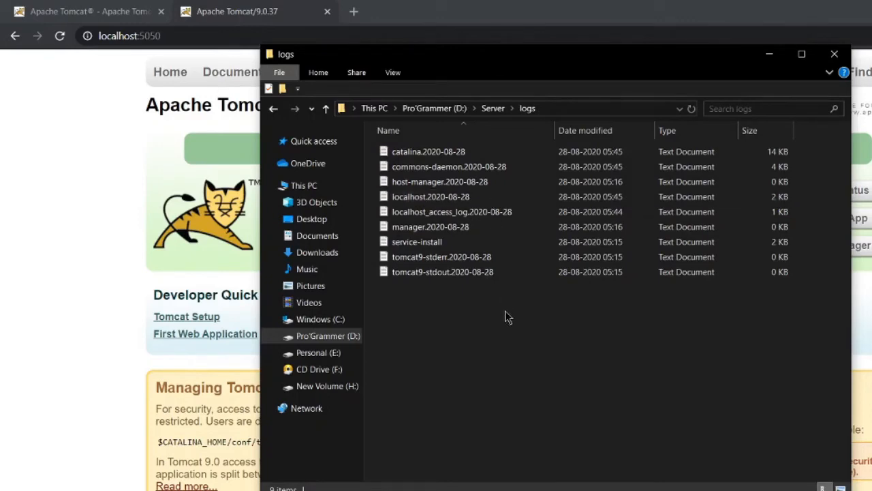
click(442, 271)
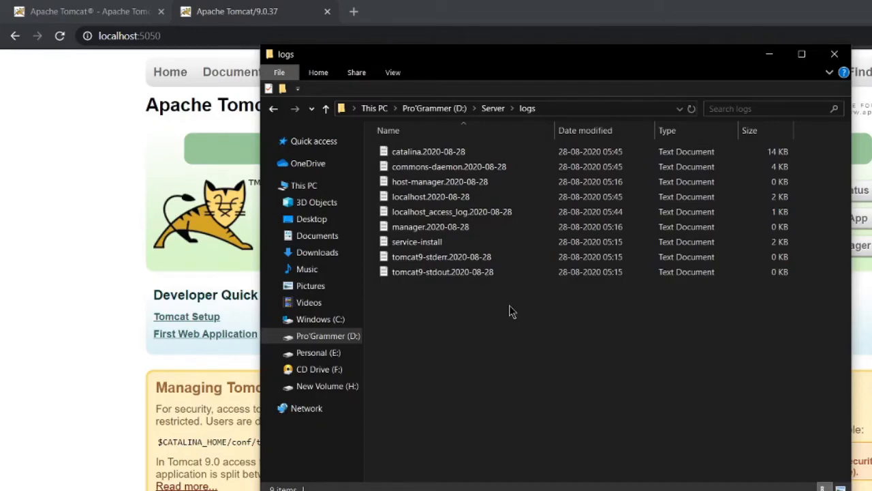
mouse_move(496, 303)
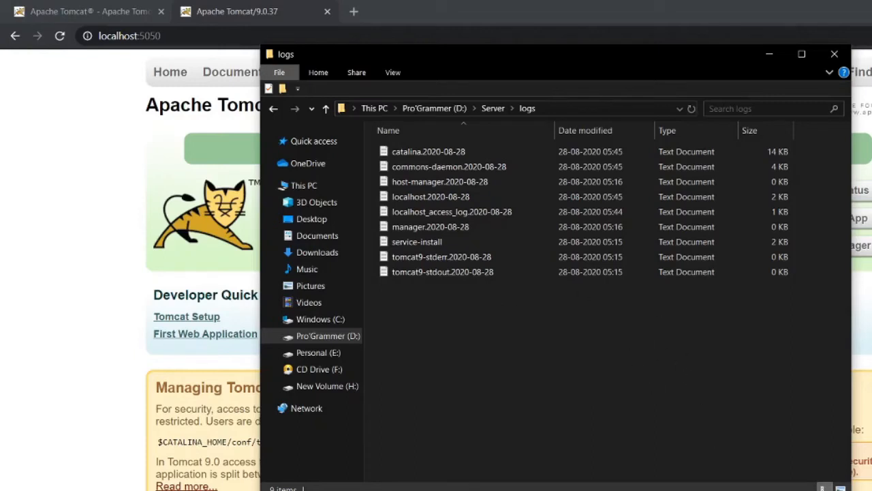
mouse_move(443, 340)
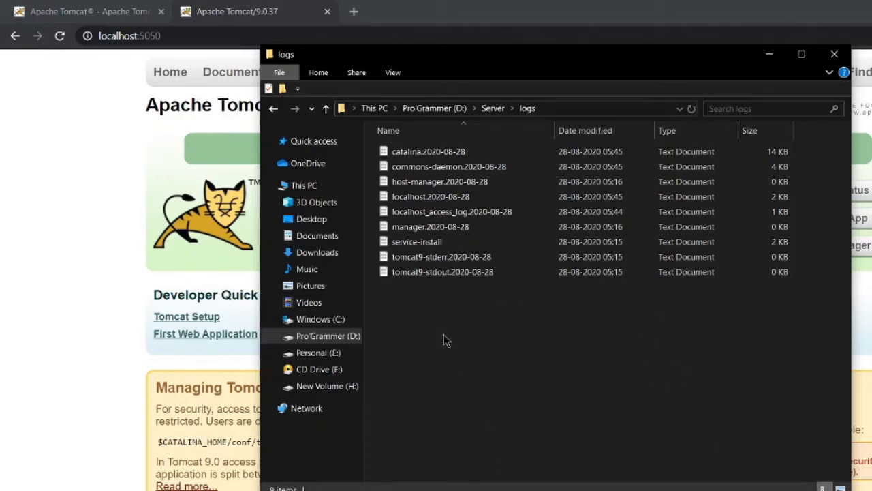
click(428, 151)
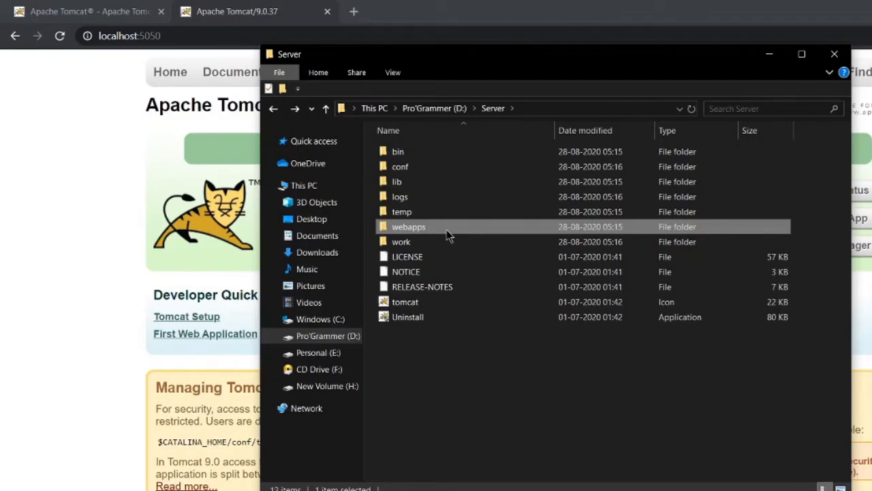
Open webapps, return to Server, then reopen webapps showing docs, examples, host-manager, manager and ROOT.
double_click(408, 226)
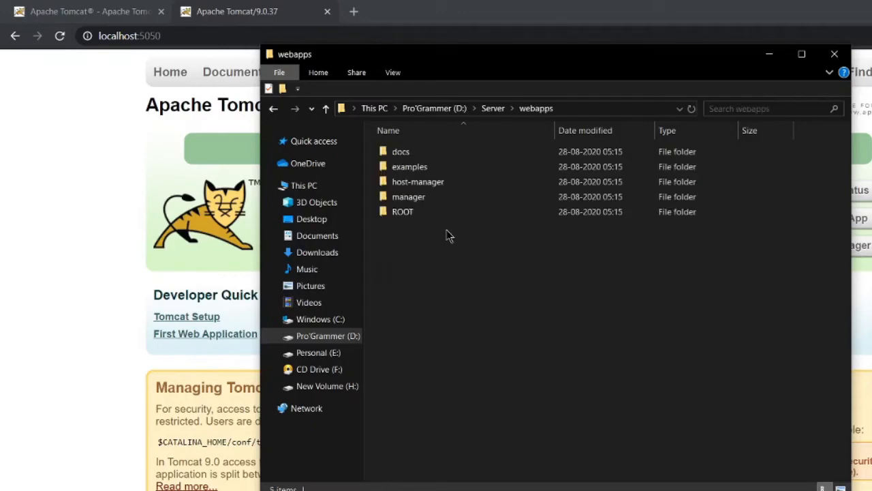
click(492, 108)
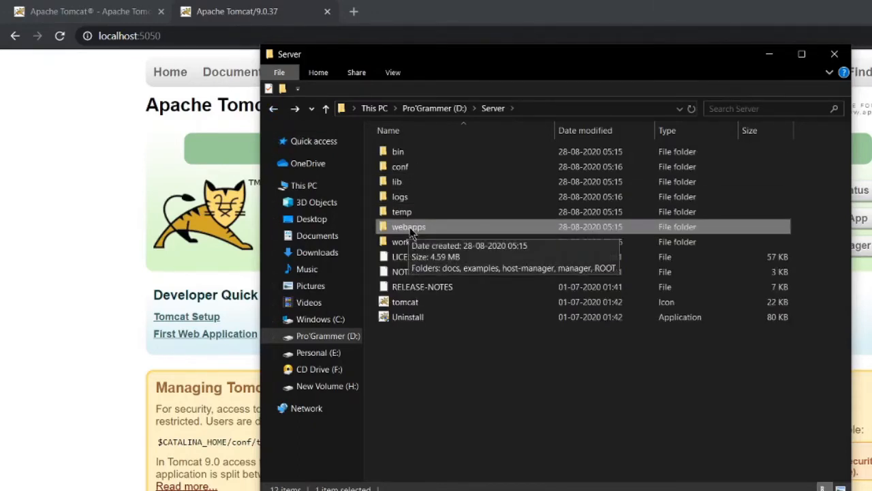
mouse_move(409, 227)
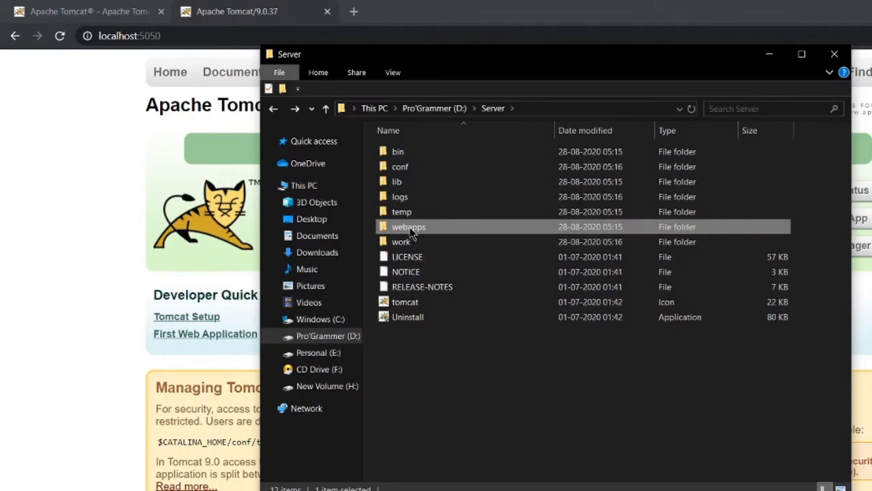
double_click(408, 226)
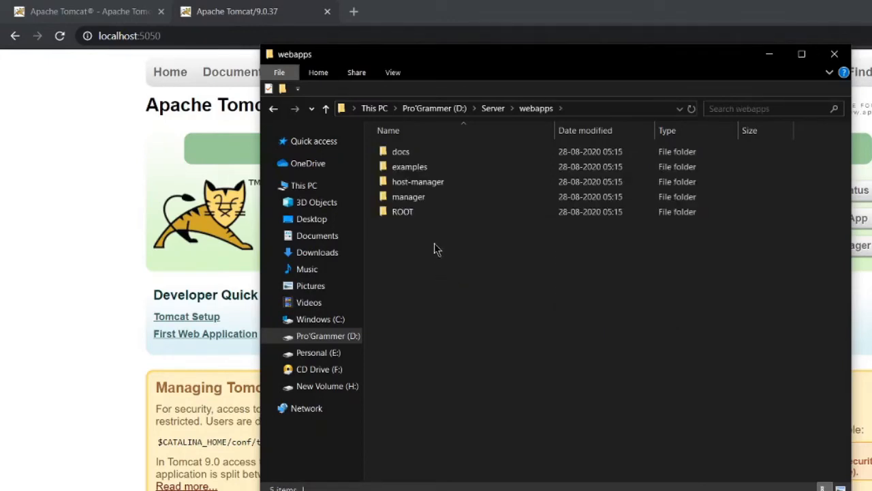
mouse_move(483, 265)
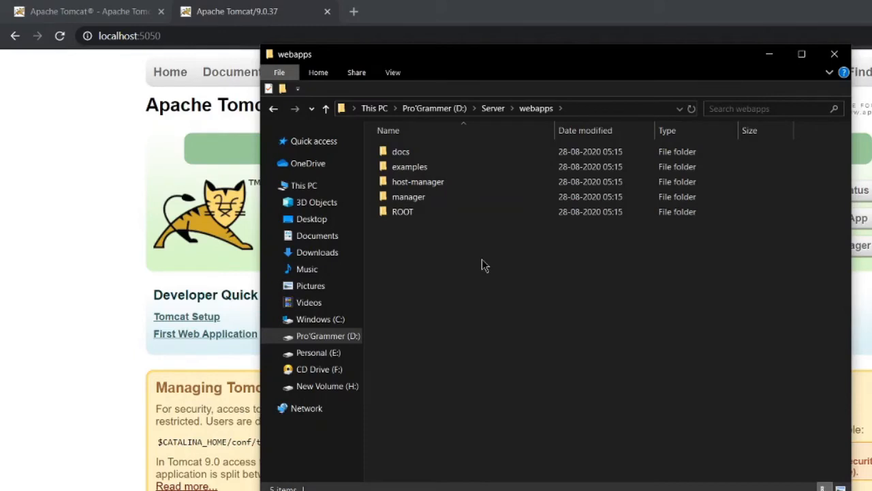
mouse_move(122, 153)
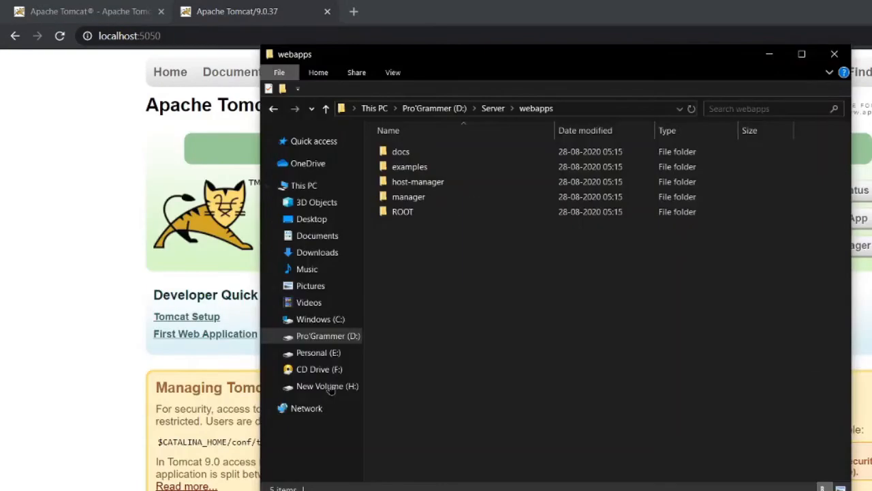
mouse_move(429, 211)
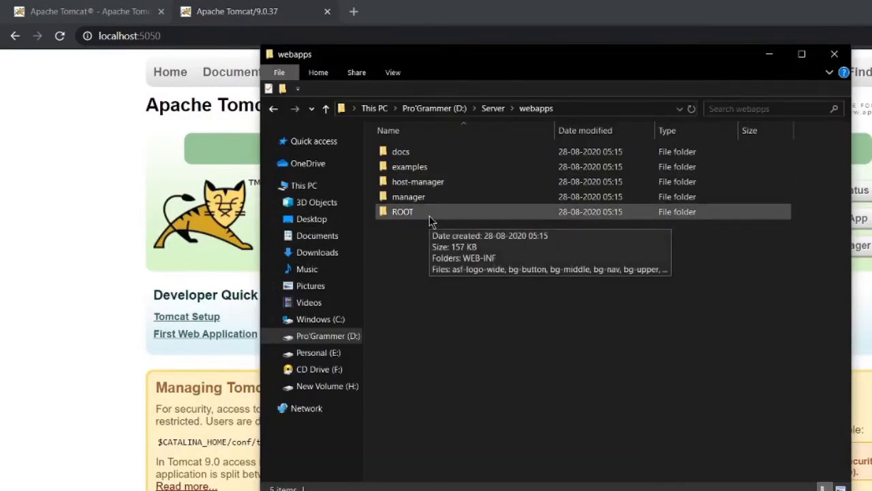
Return to the Server folder listing and open the work folder.
click(325, 108)
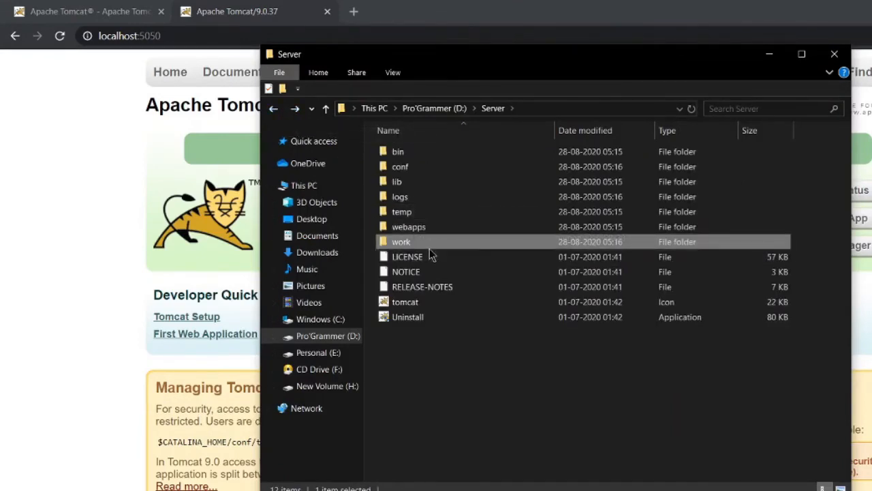
mouse_move(402, 242)
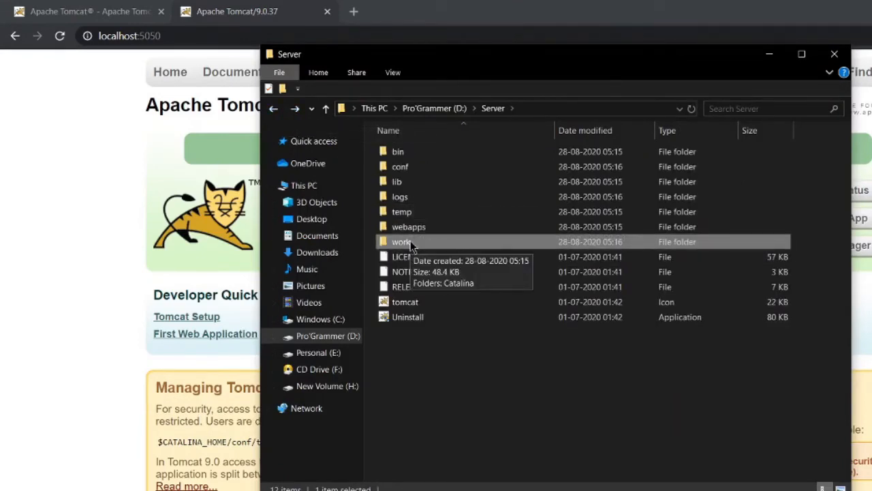
mouse_move(436, 256)
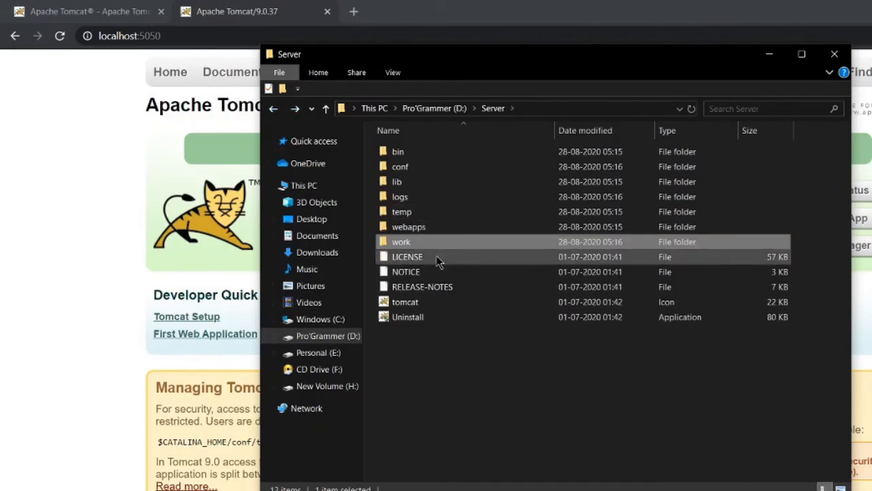
mouse_move(443, 245)
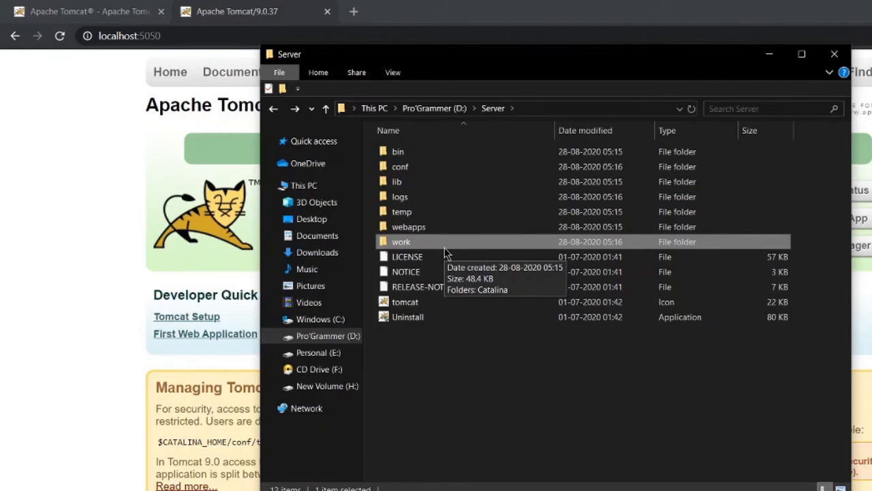
mouse_move(407, 246)
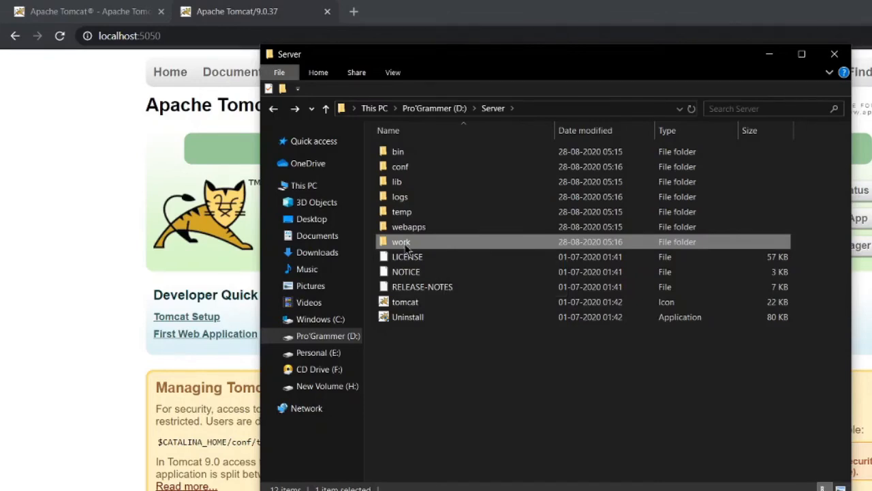
double_click(400, 241)
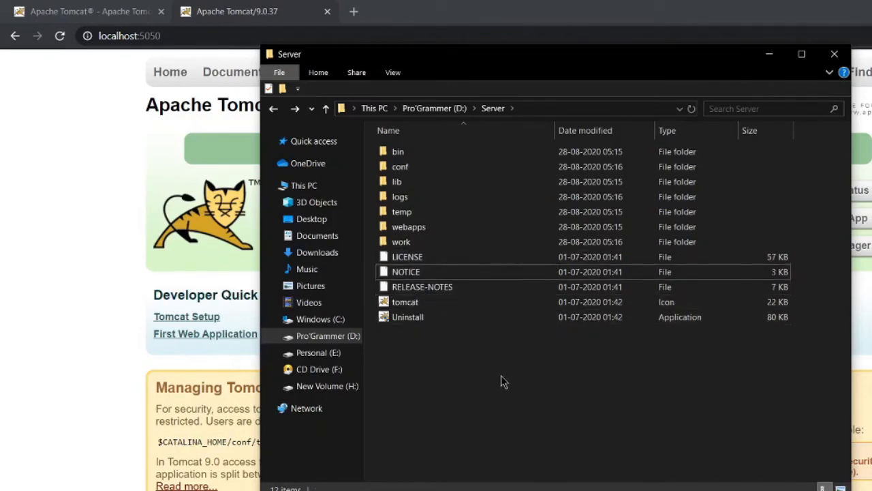
Select the tomcat, Uninstall, bin and webapps items, then open the webapps folder.
click(405, 301)
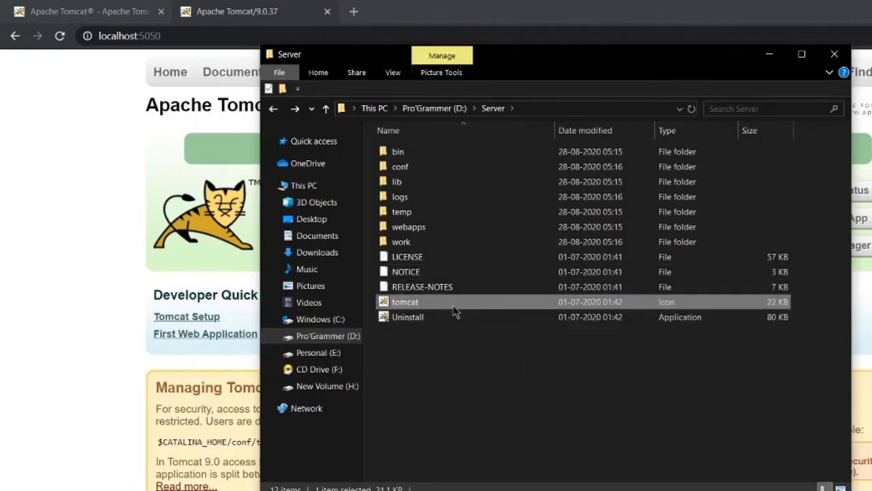
mouse_move(522, 397)
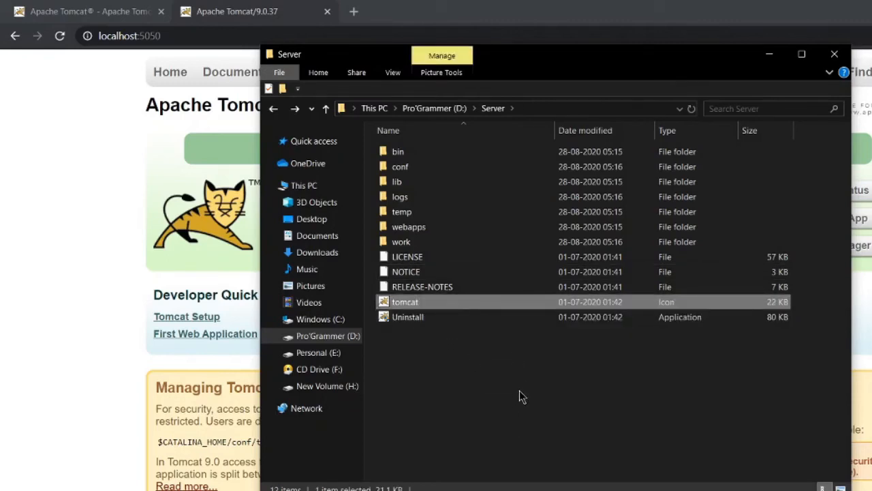
click(408, 316)
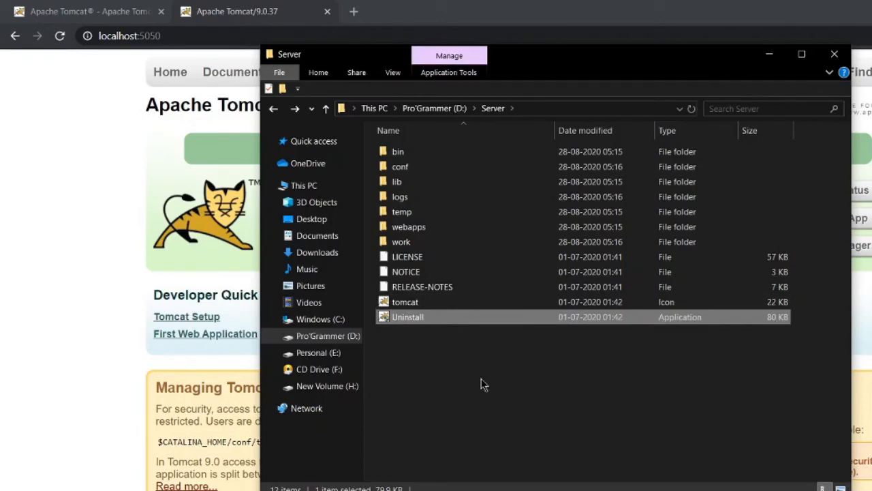
mouse_move(420, 157)
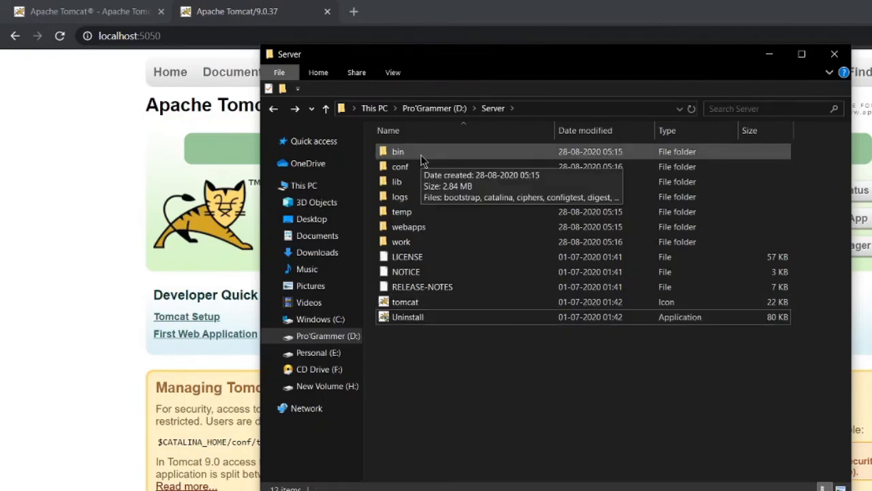
click(409, 226)
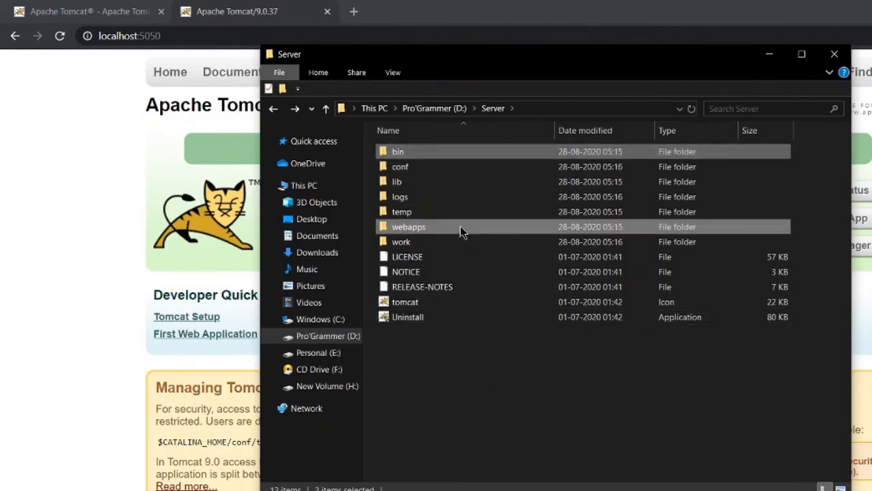
click(398, 151)
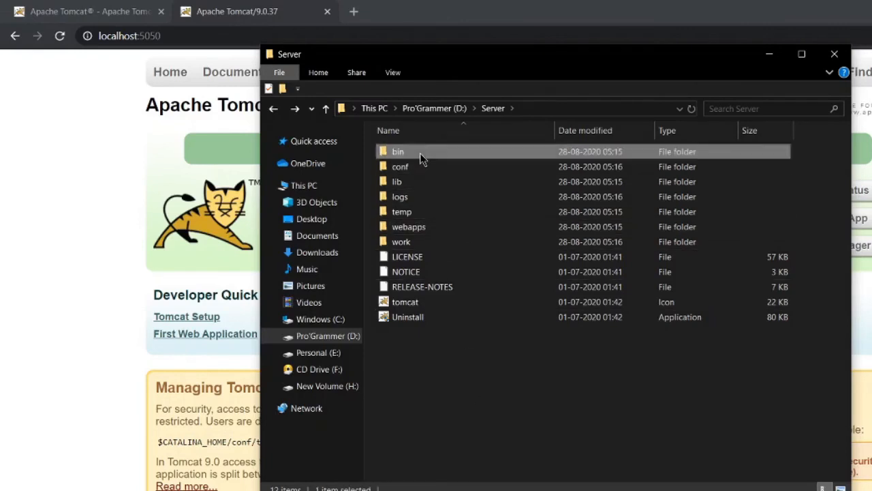
double_click(398, 152)
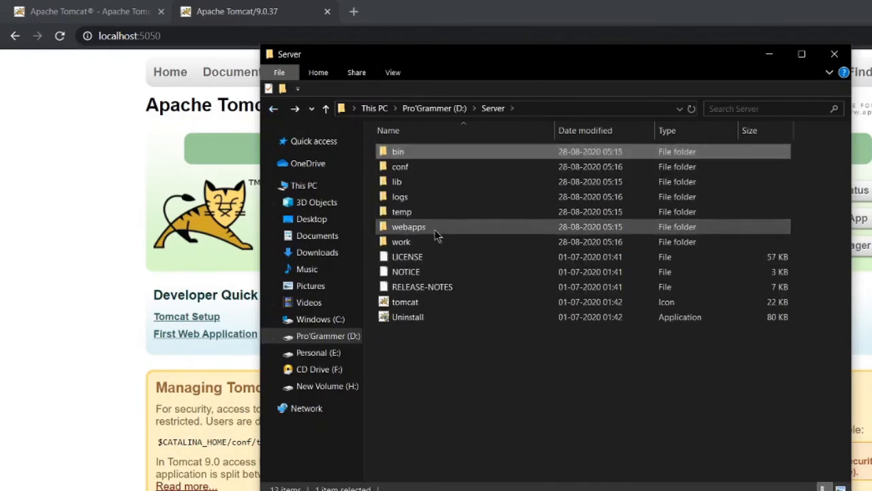
double_click(409, 226)
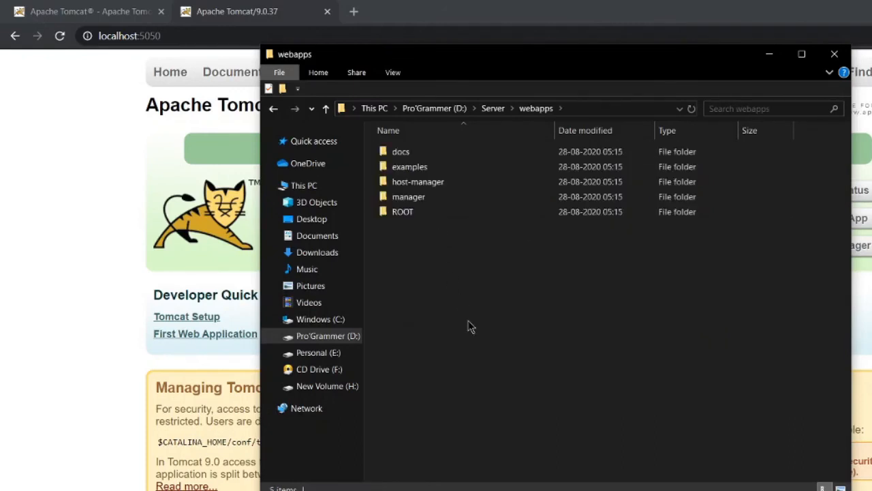
mouse_move(468, 321)
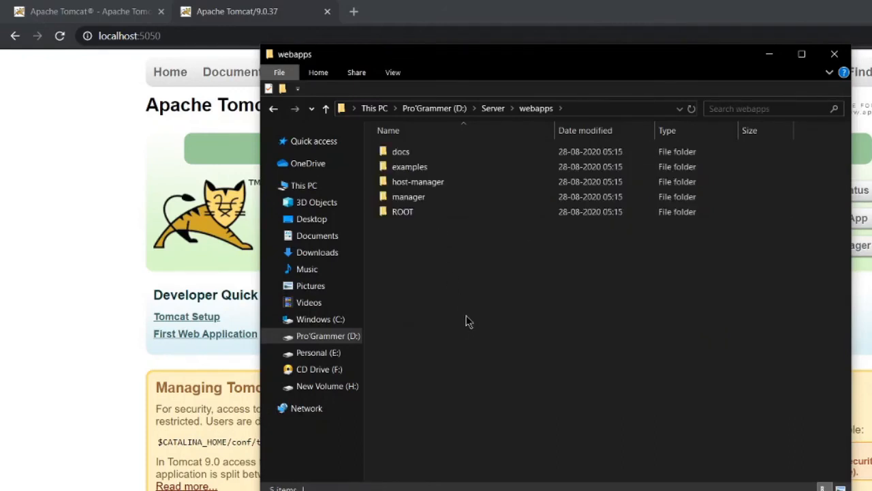